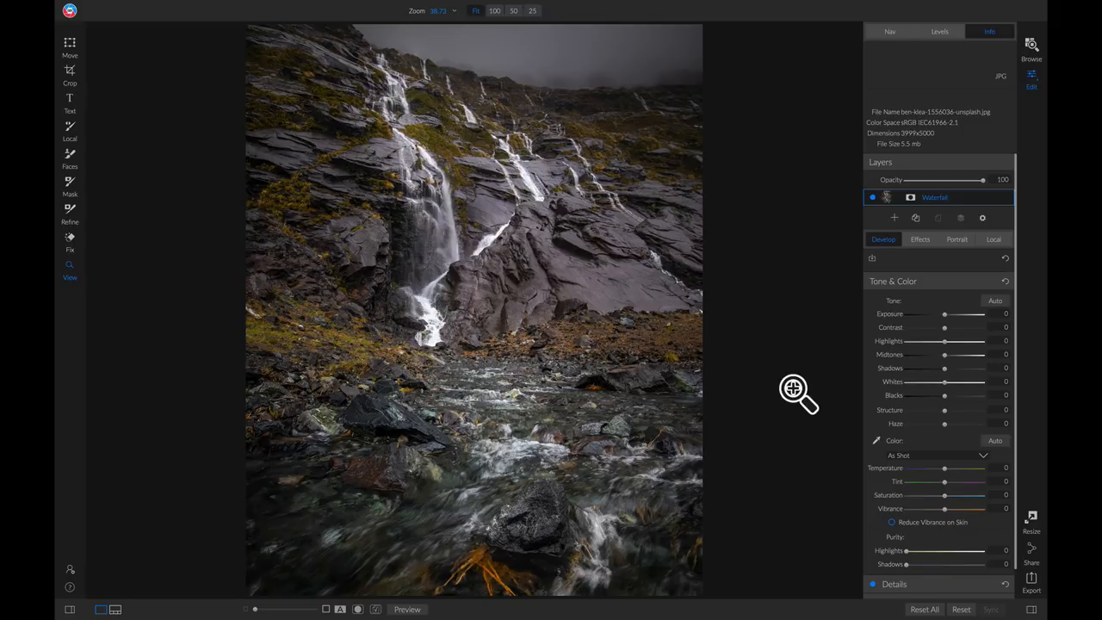
mouse_move(917, 272)
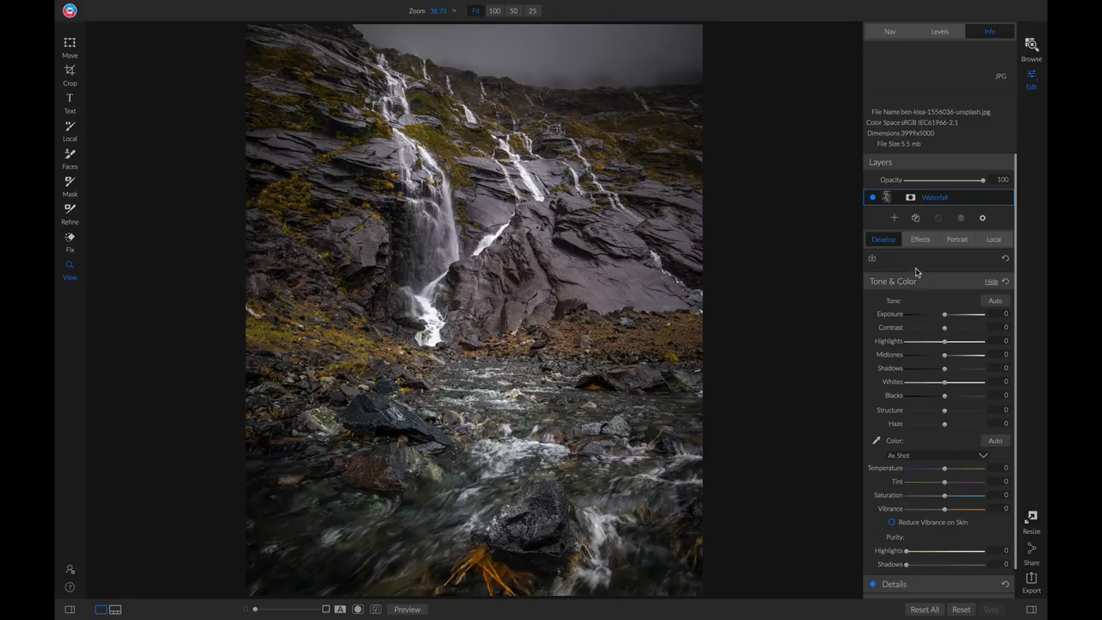
mouse_move(892, 245)
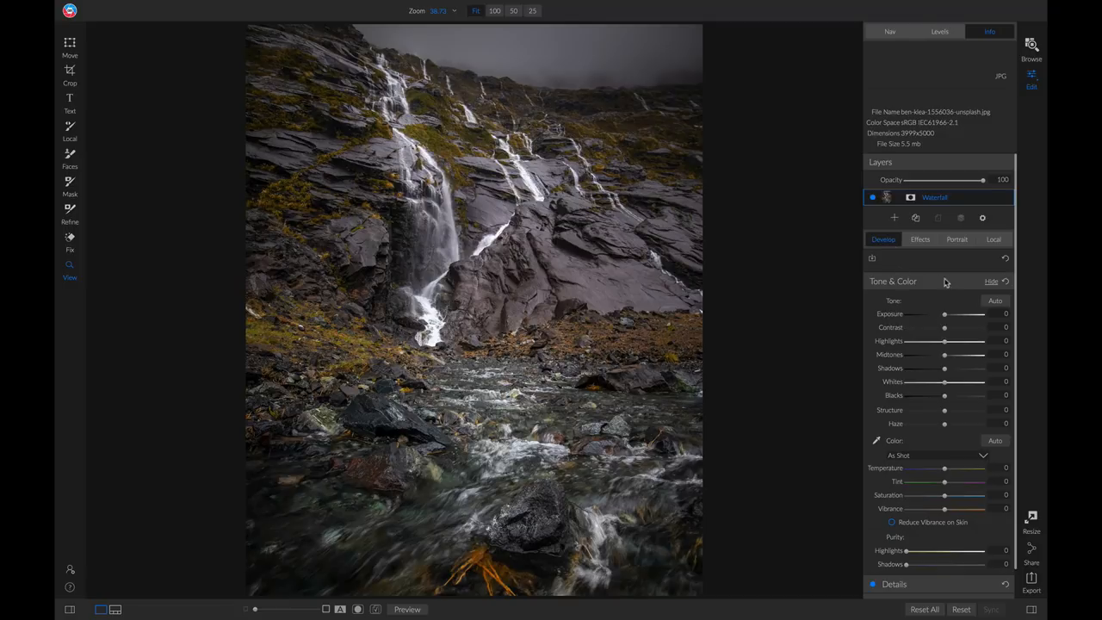
Step: Collapse Tone & Color, expand Details and view the waterfall photo at 100%
left_click(992, 281)
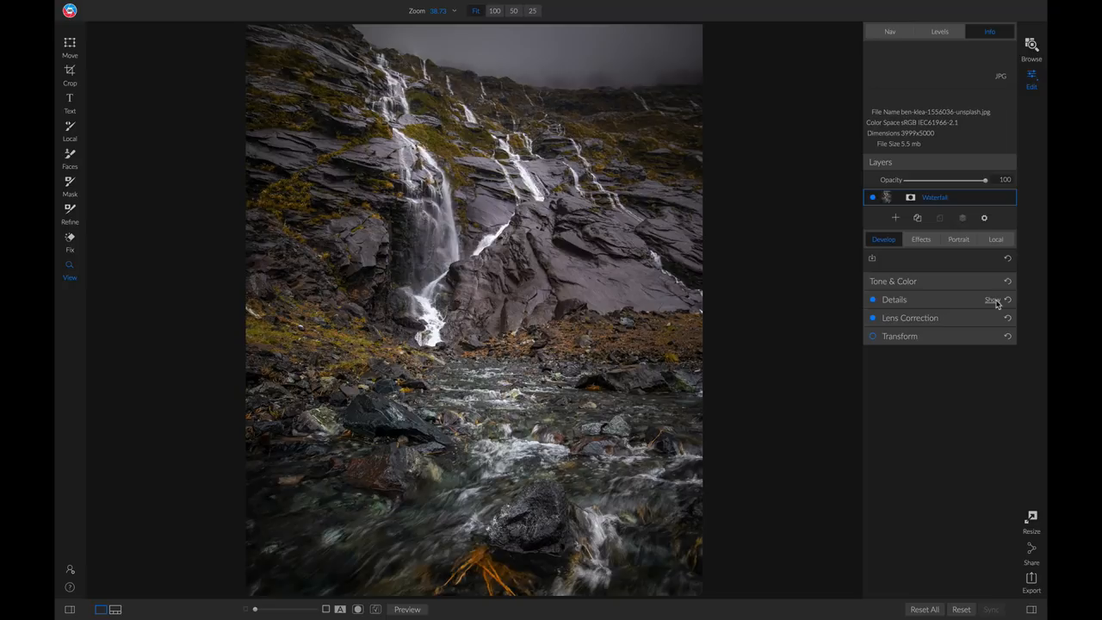
left_click(991, 299)
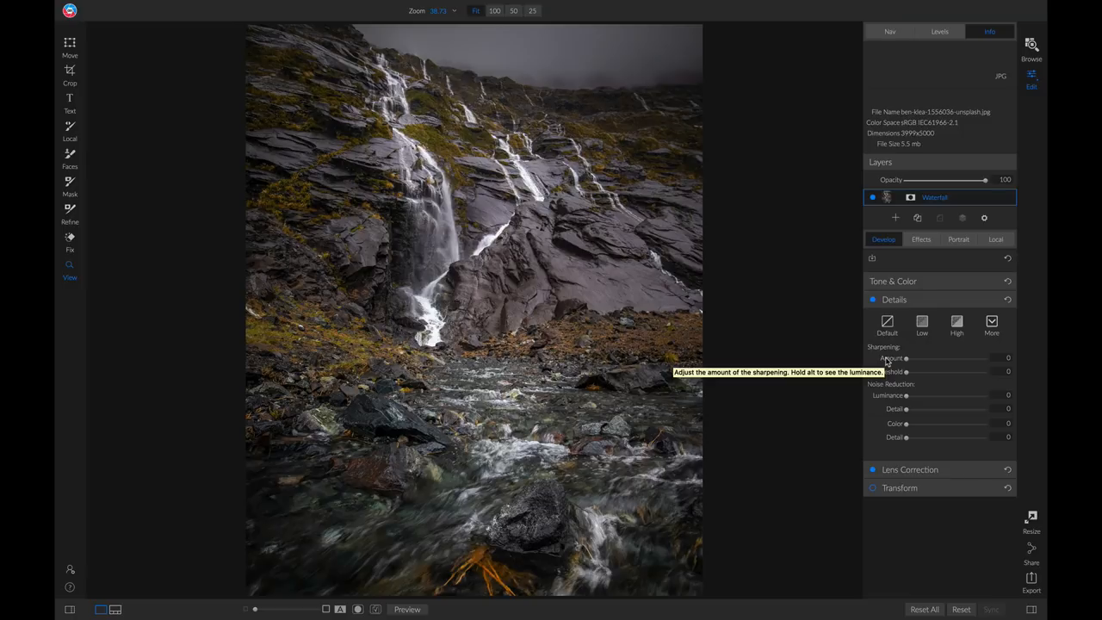
mouse_move(496, 286)
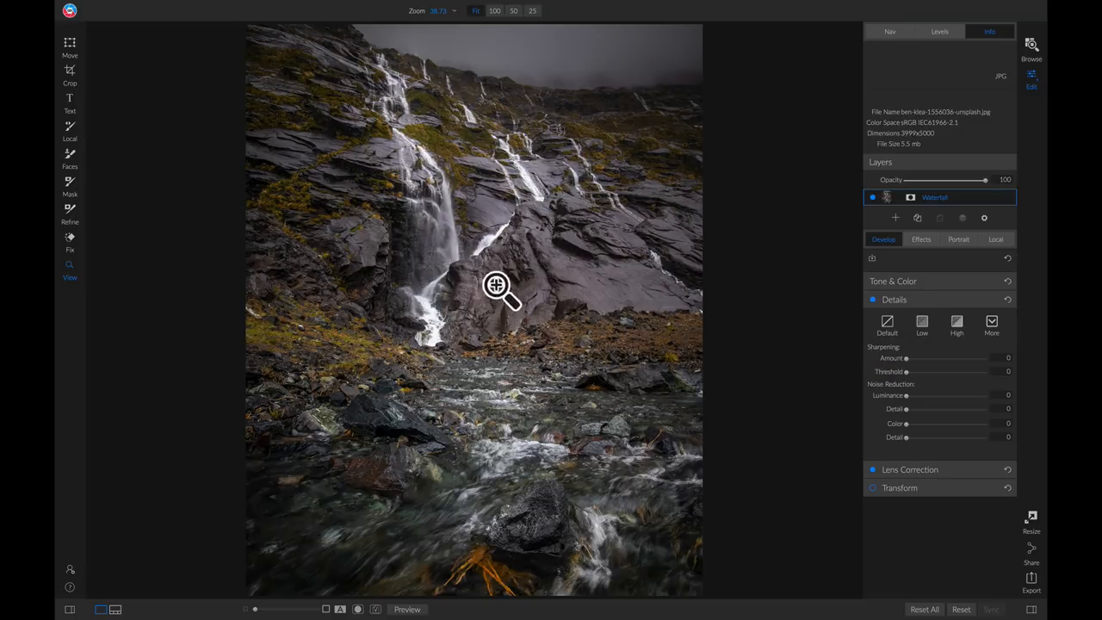
left_click(494, 10)
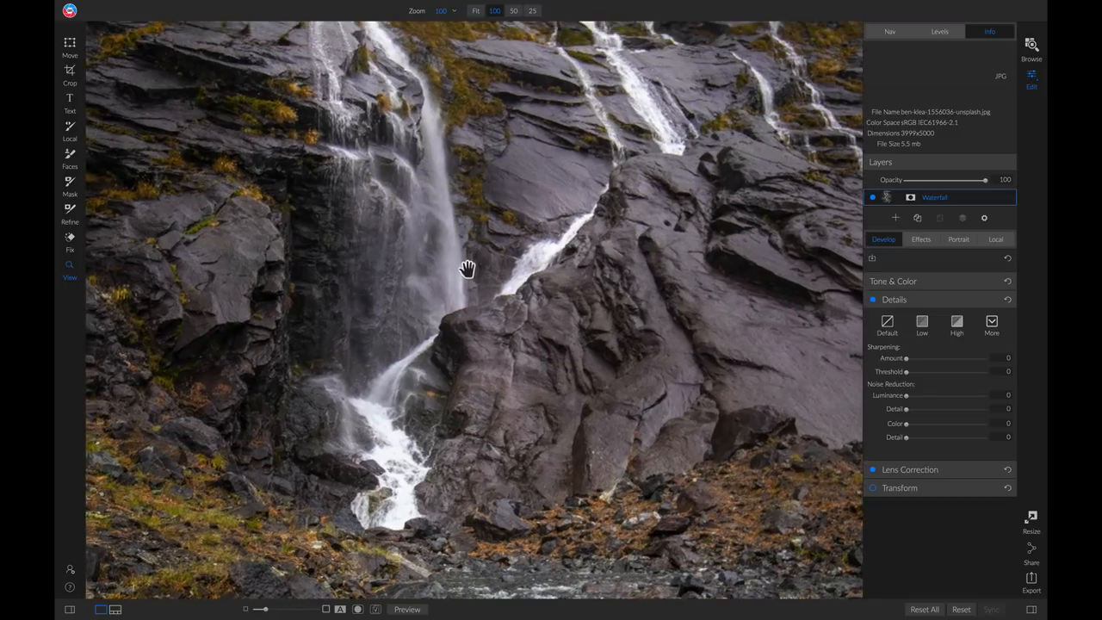
left_click_drag(465, 268, 475, 276)
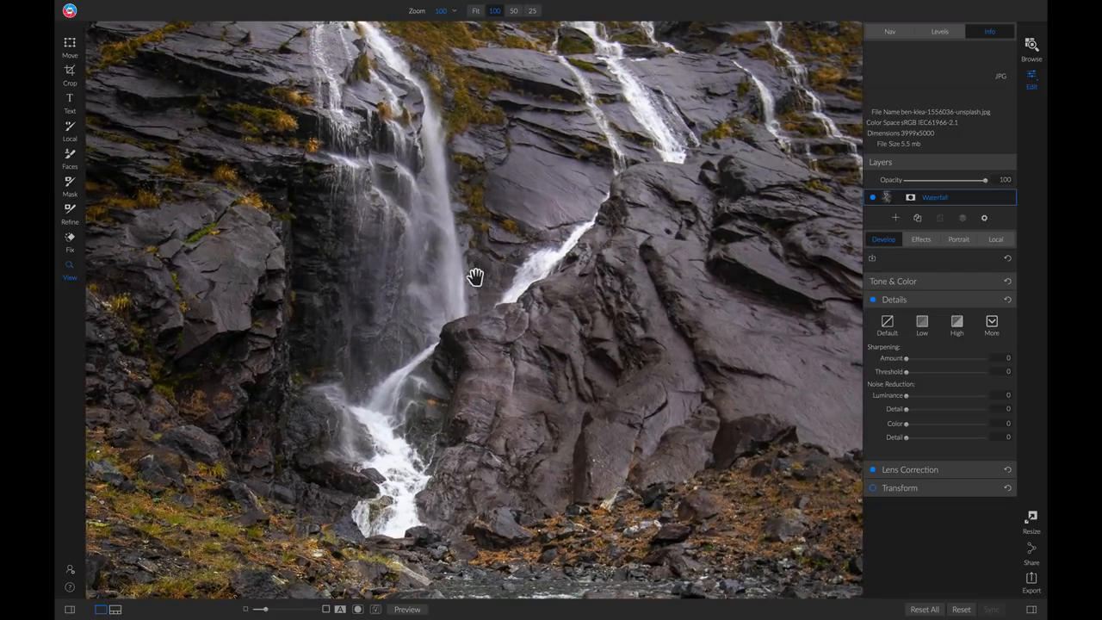
mouse_move(911, 308)
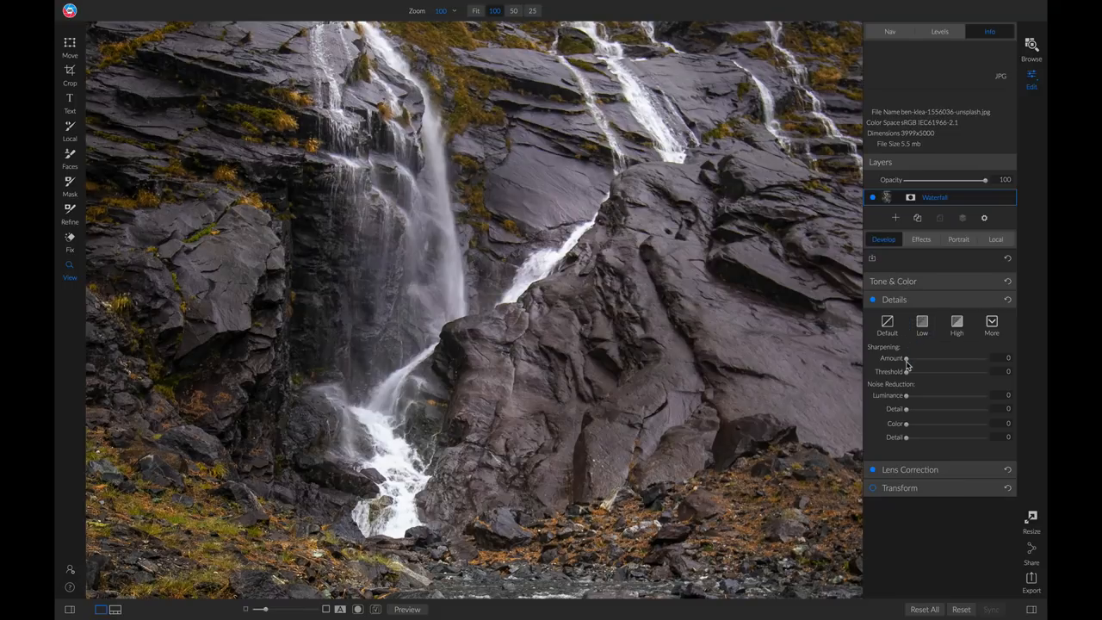
Step: Raise the Sharpening Amount to 100, comparing lower values along the way
left_click_drag(906, 359, 931, 358)
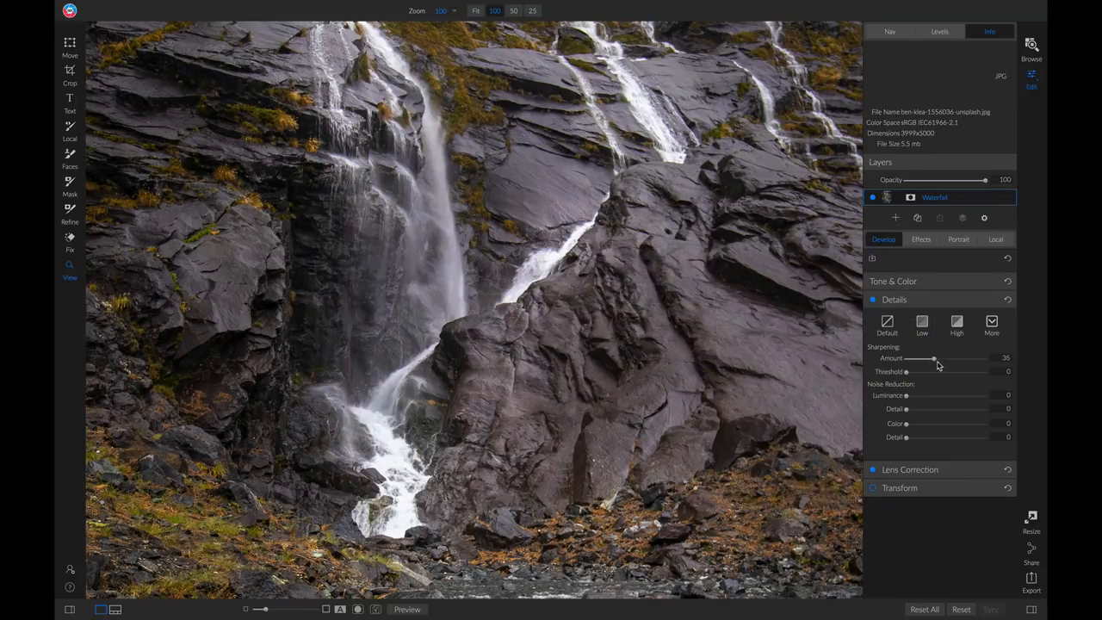
left_click_drag(933, 358, 985, 358)
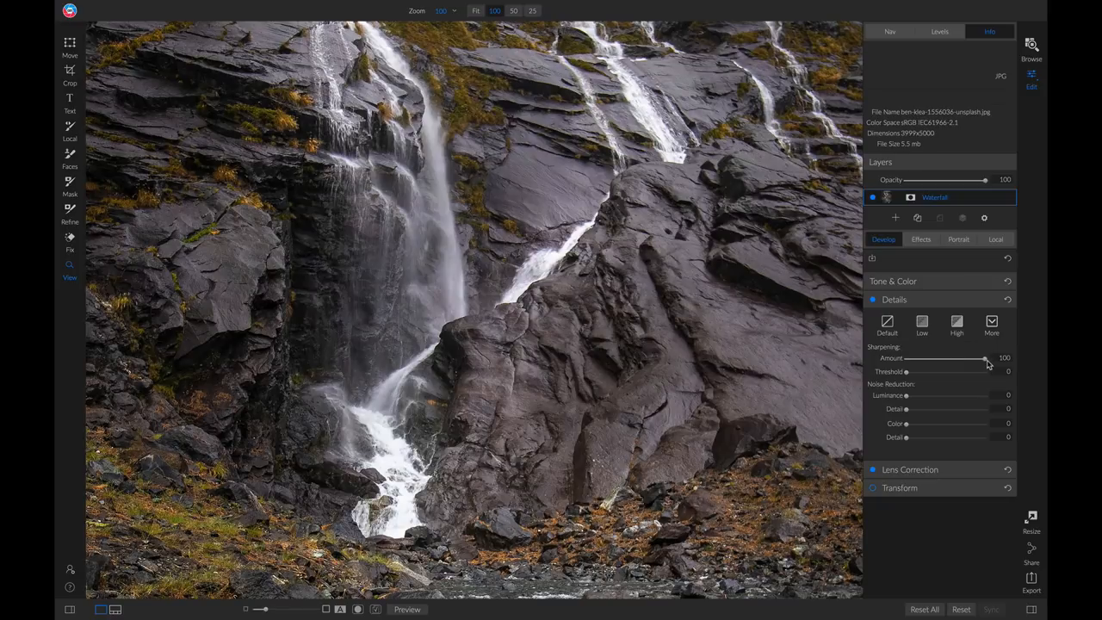
left_click_drag(985, 358, 944, 358)
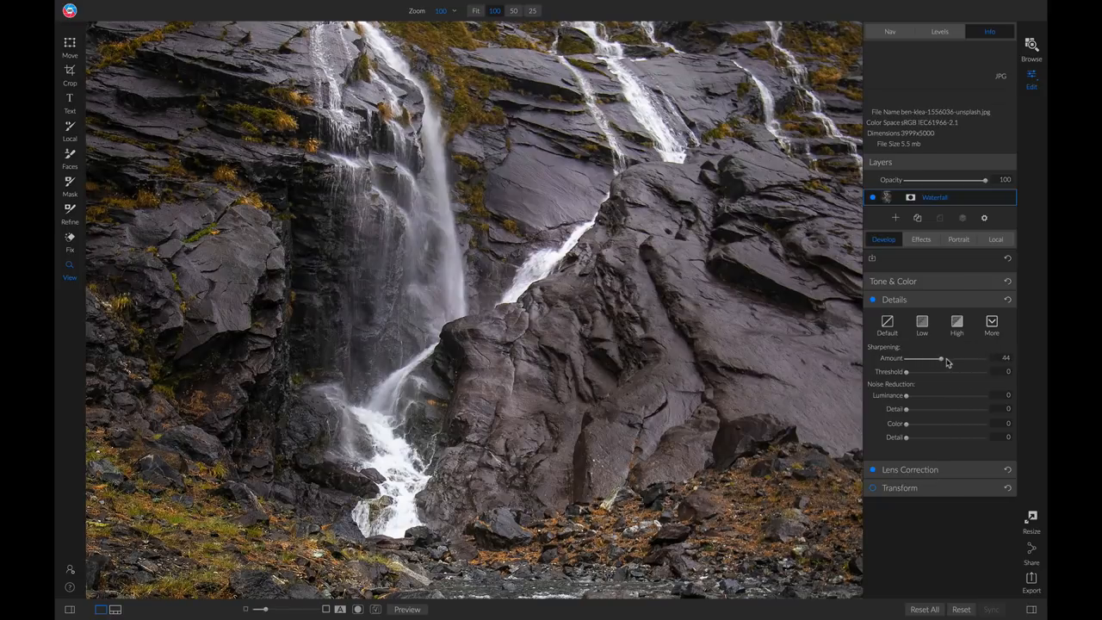
left_click_drag(938, 358, 985, 358)
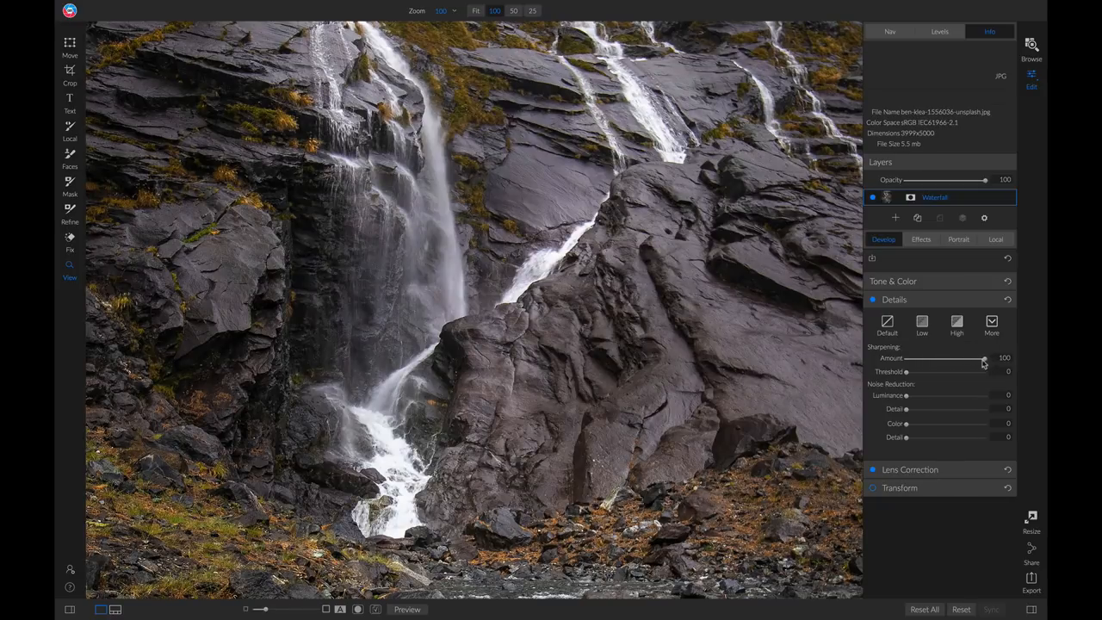
left_click_drag(985, 358, 947, 358)
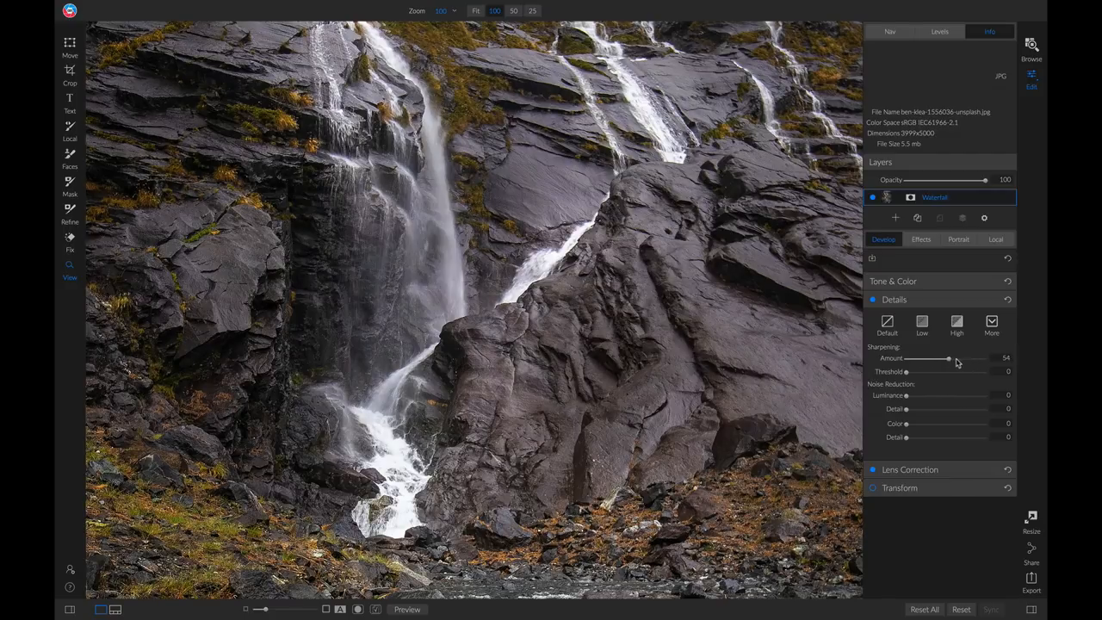
left_click_drag(947, 358, 956, 359)
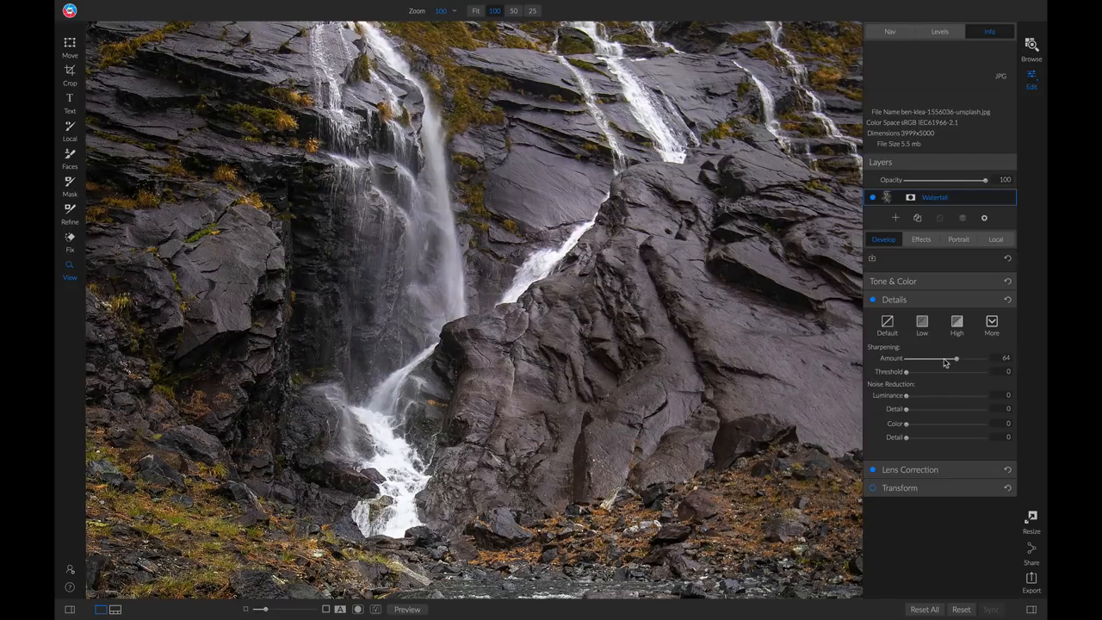
left_click_drag(954, 358, 971, 358)
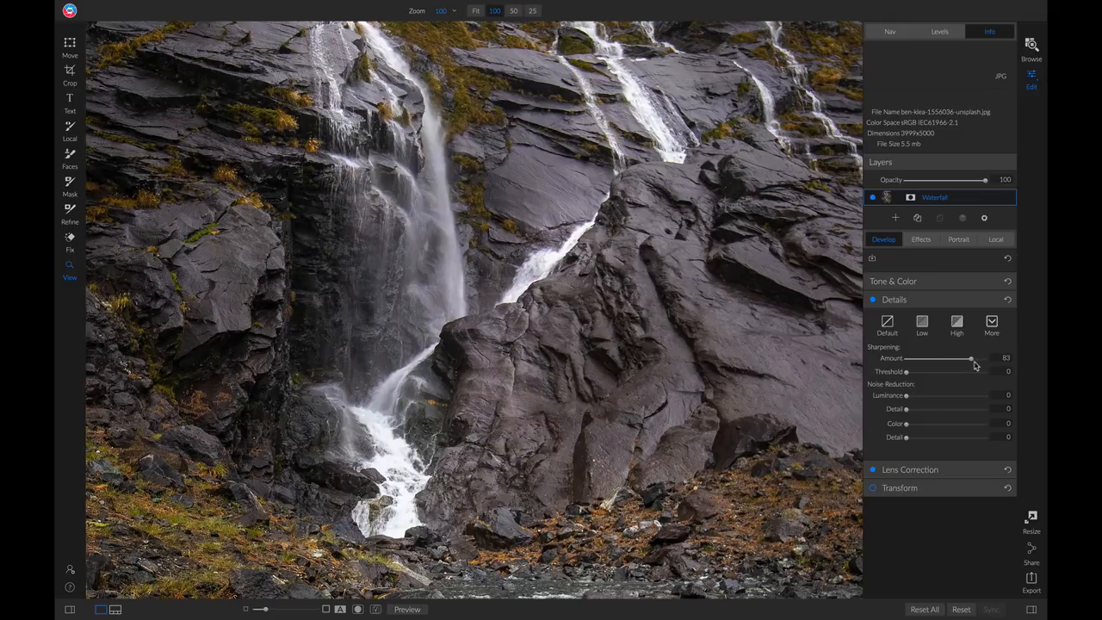
left_click_drag(971, 358, 985, 358)
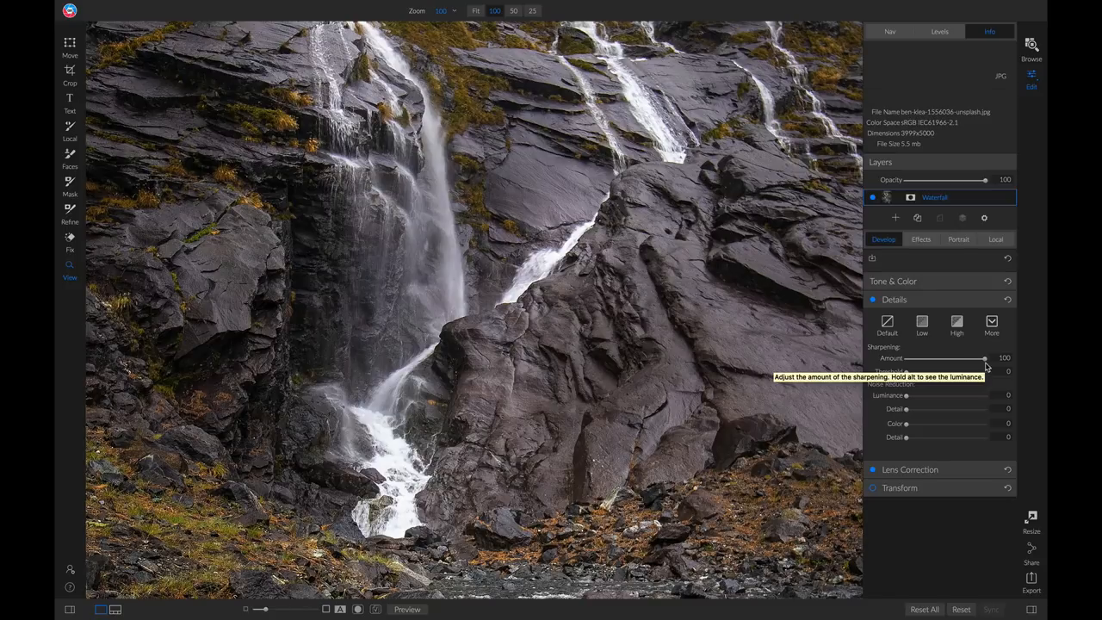
mouse_move(887, 372)
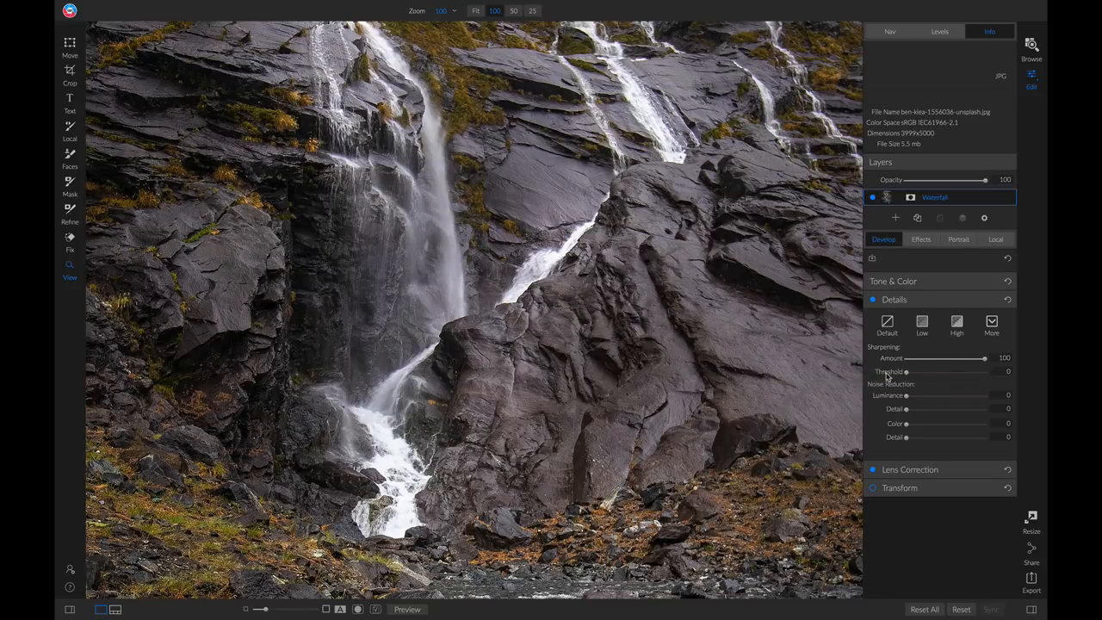
mouse_move(887, 372)
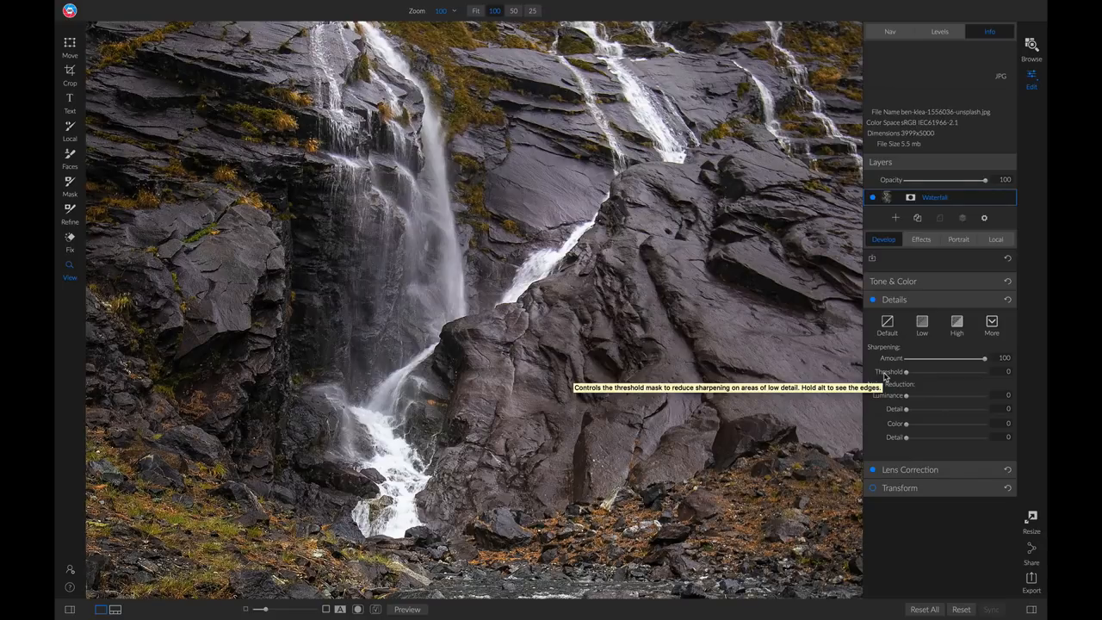
mouse_move(892, 358)
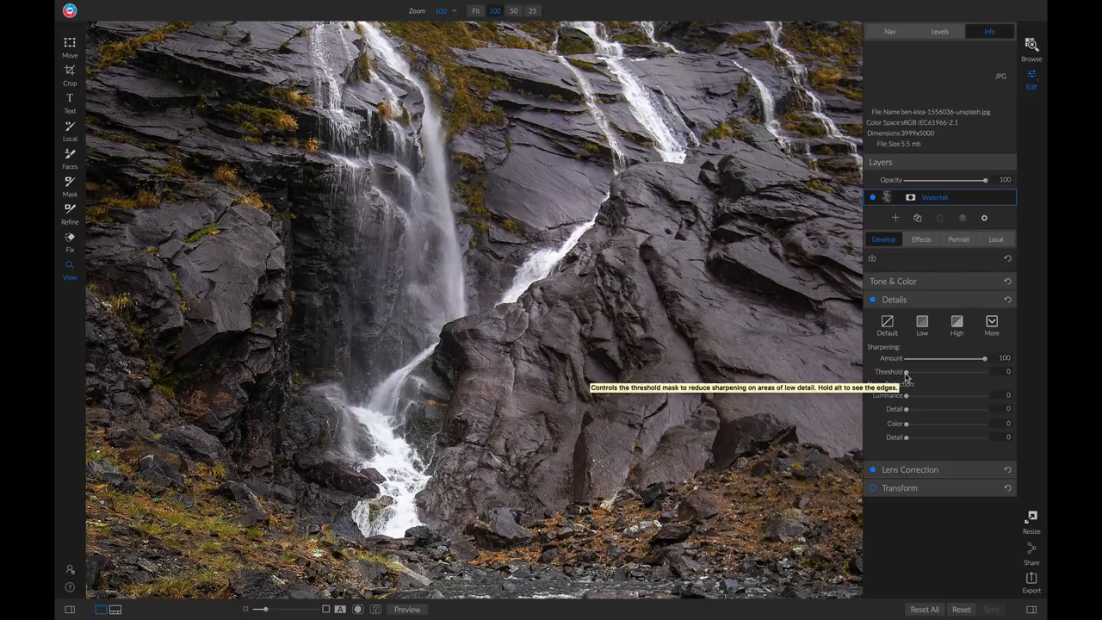
mouse_move(905, 371)
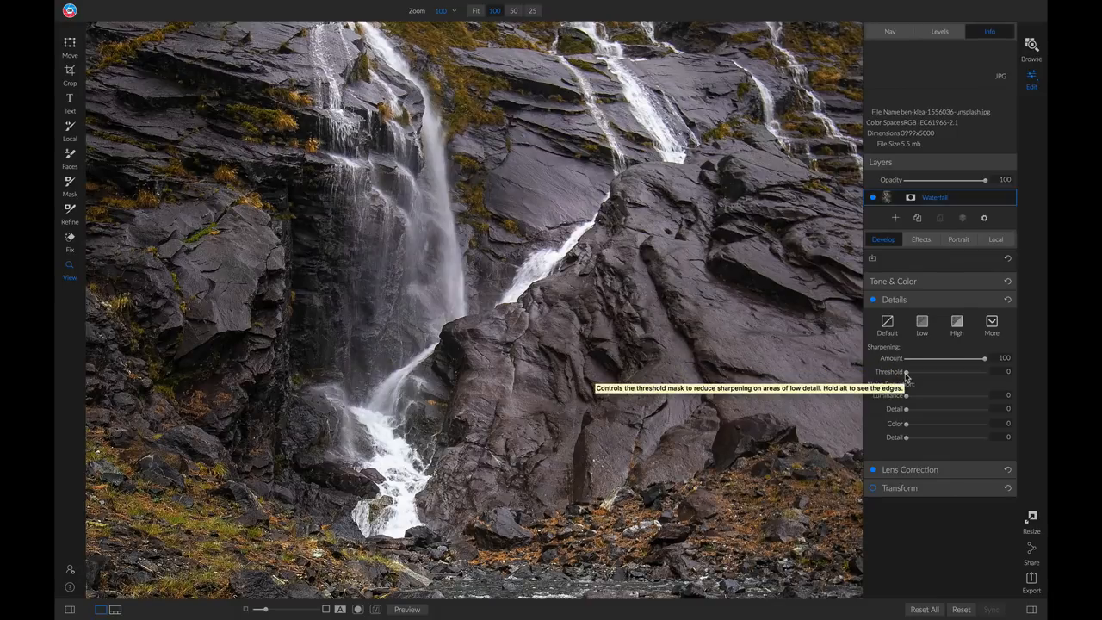
Step: Raise the Sharpening Threshold to roughly 20 while previewing the edge mask
left_click_drag(906, 372, 914, 371)
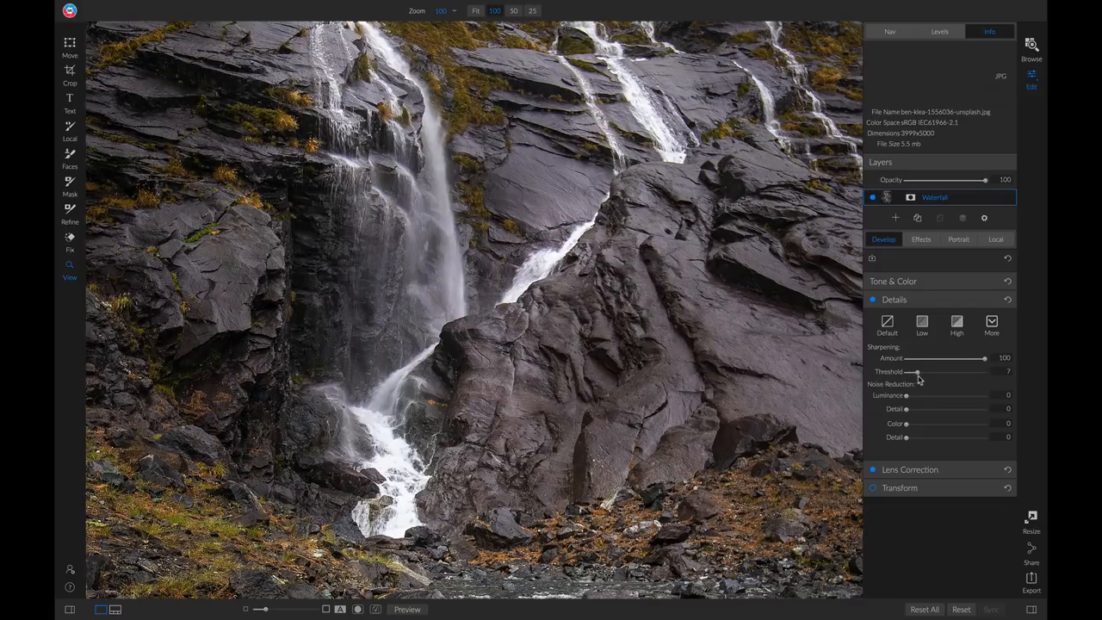
left_click_drag(914, 372, 933, 372)
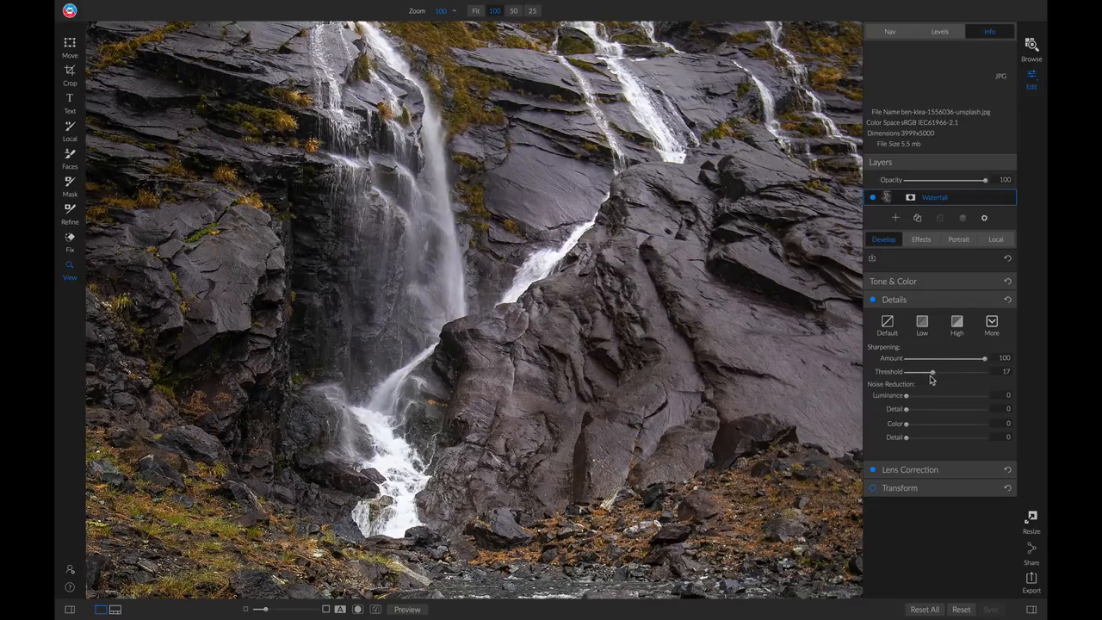
left_click_drag(932, 372, 906, 372)
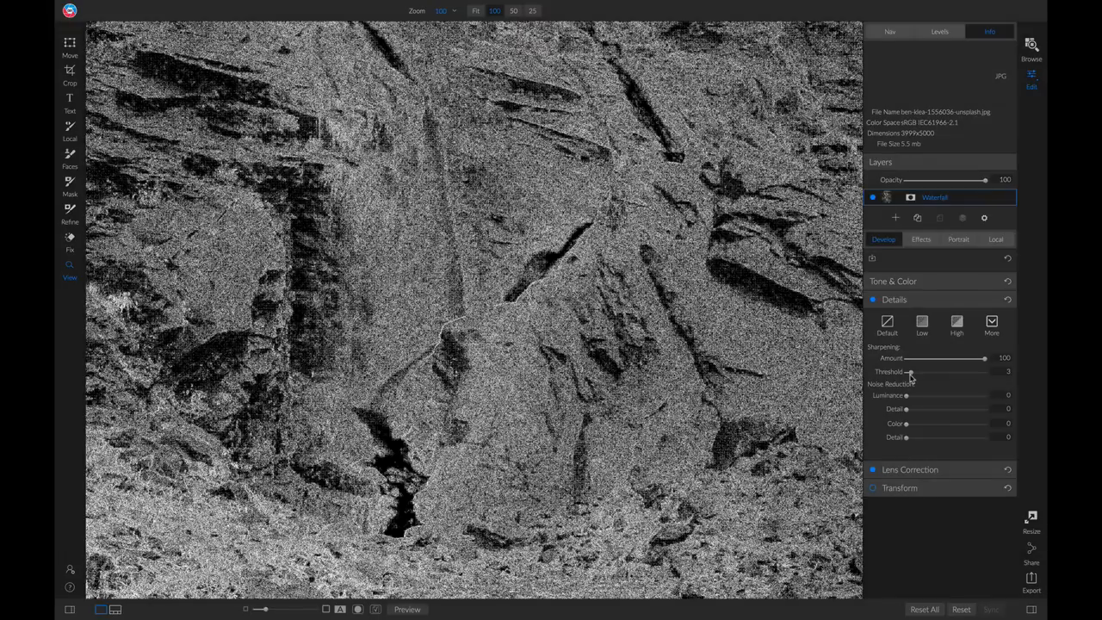
left_click_drag(910, 372, 921, 371)
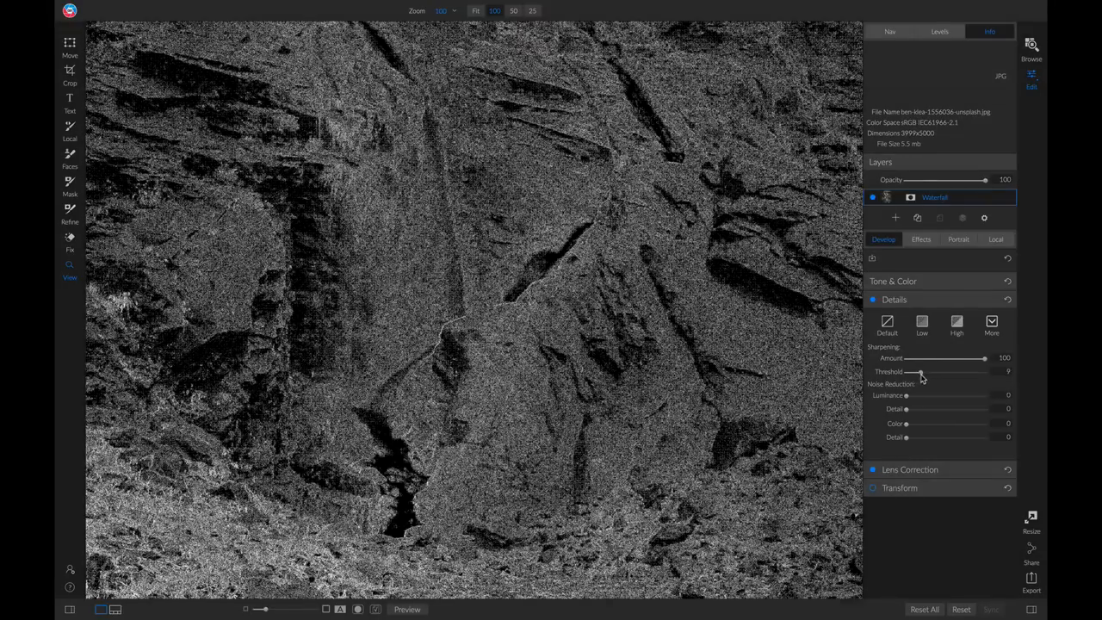
left_click_drag(910, 372, 933, 372)
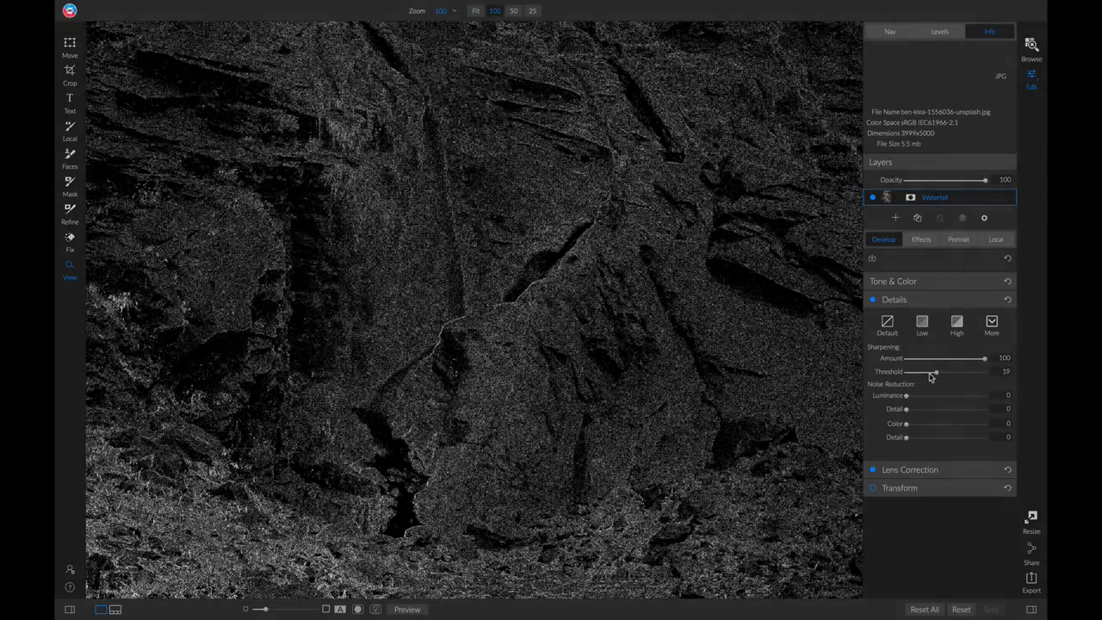
left_click_drag(933, 372, 940, 372)
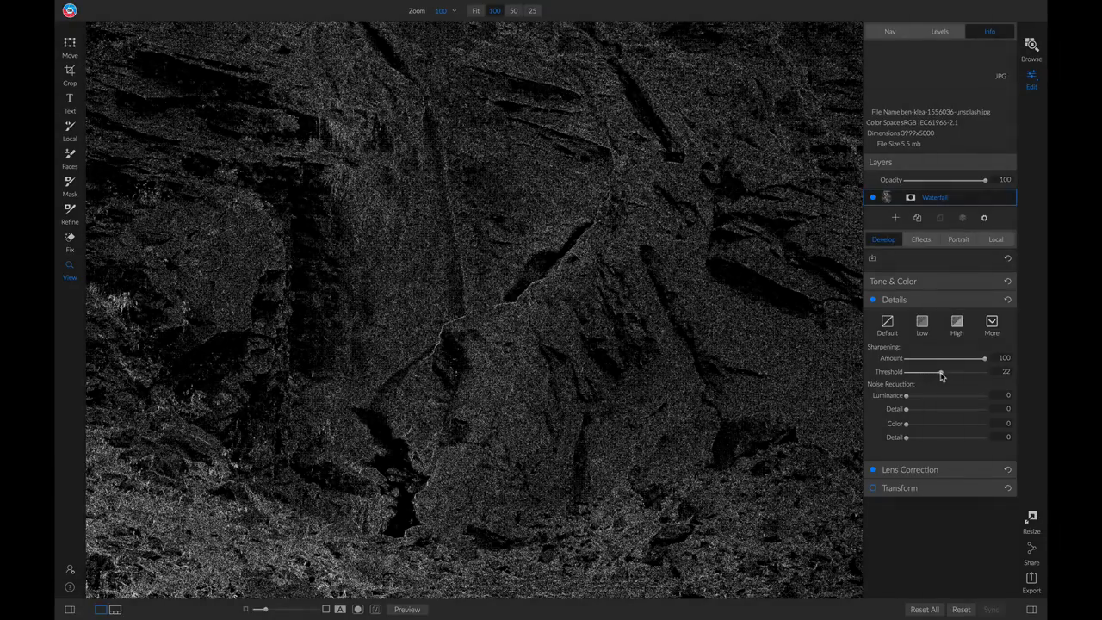
left_click_drag(941, 372, 905, 372)
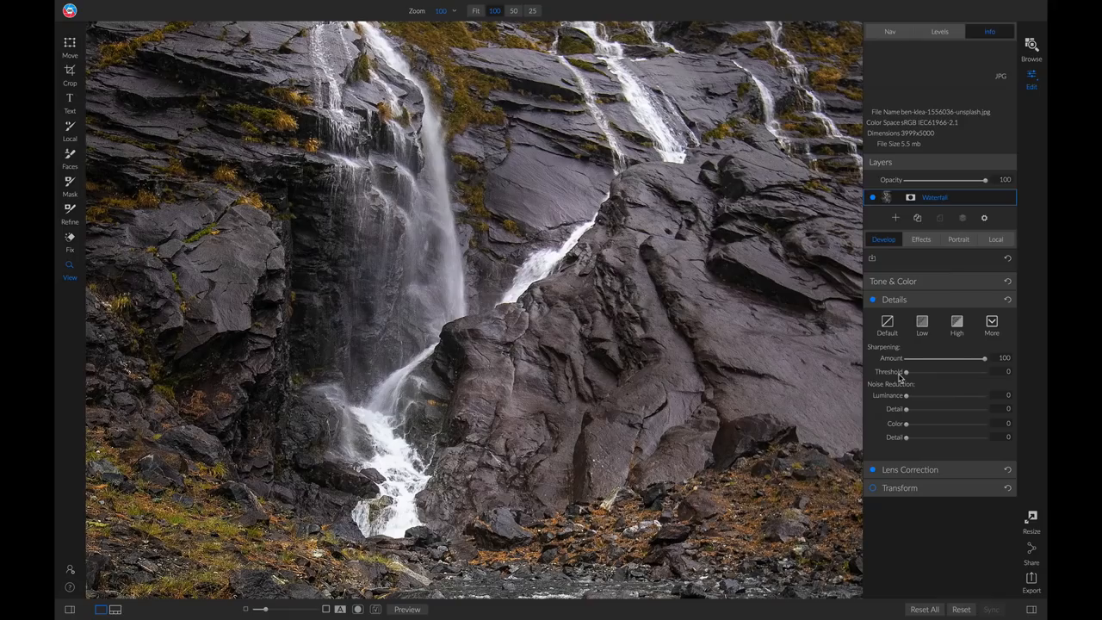
mouse_move(906, 372)
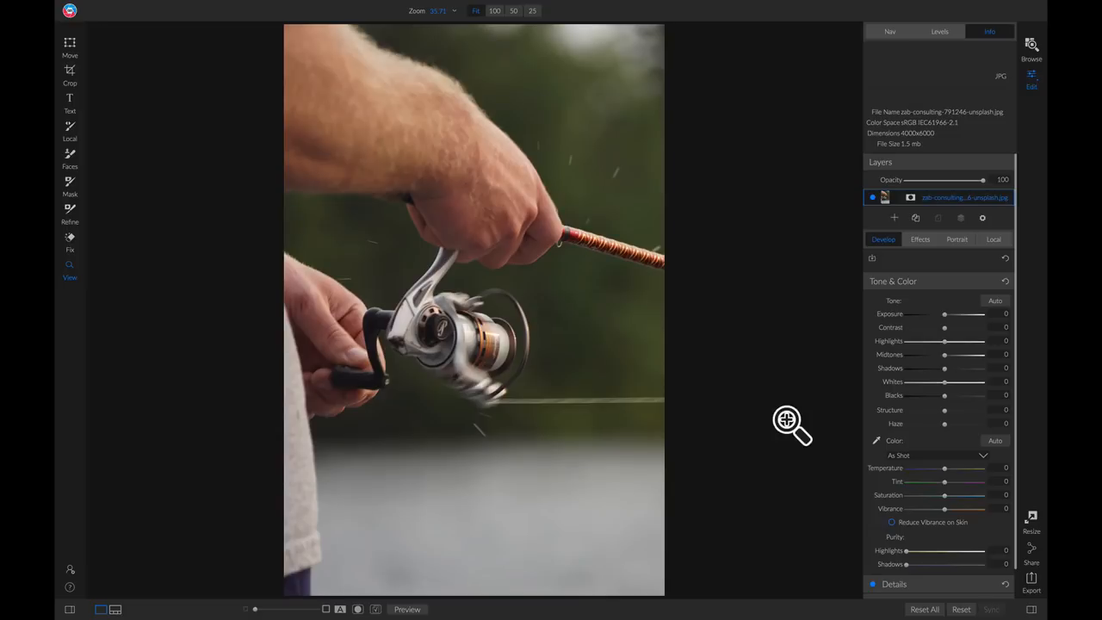
mouse_move(785, 400)
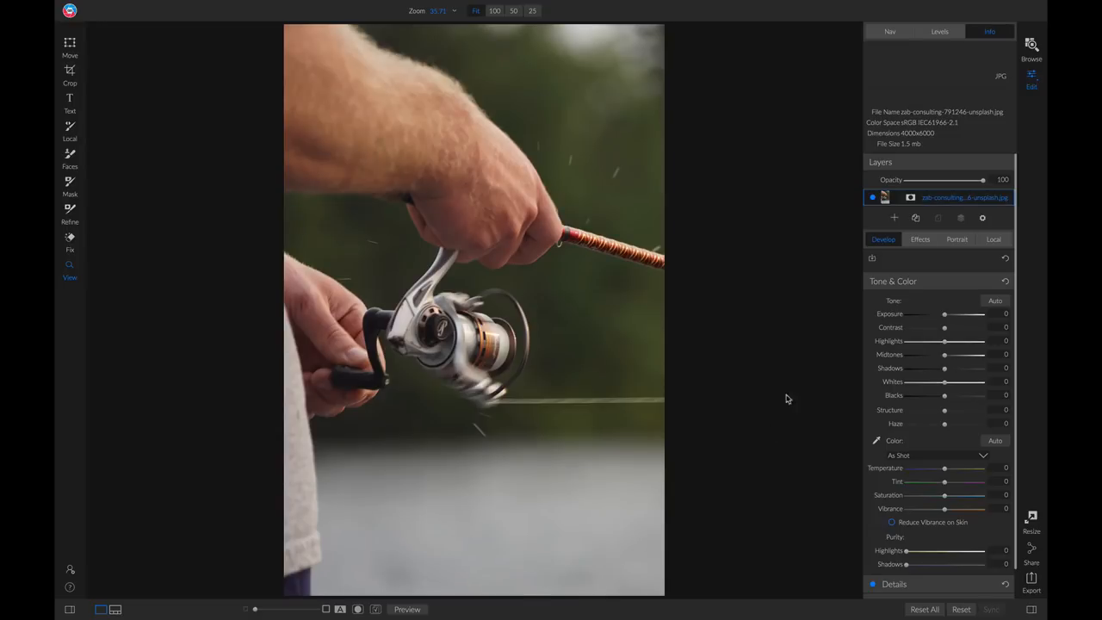
mouse_move(420, 317)
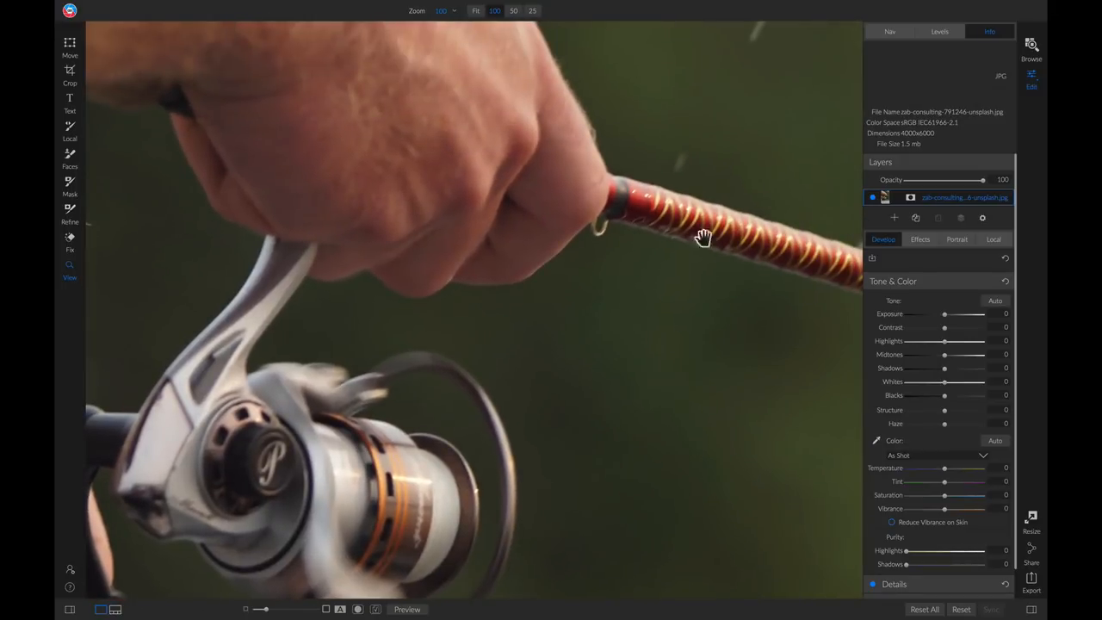
mouse_move(634, 226)
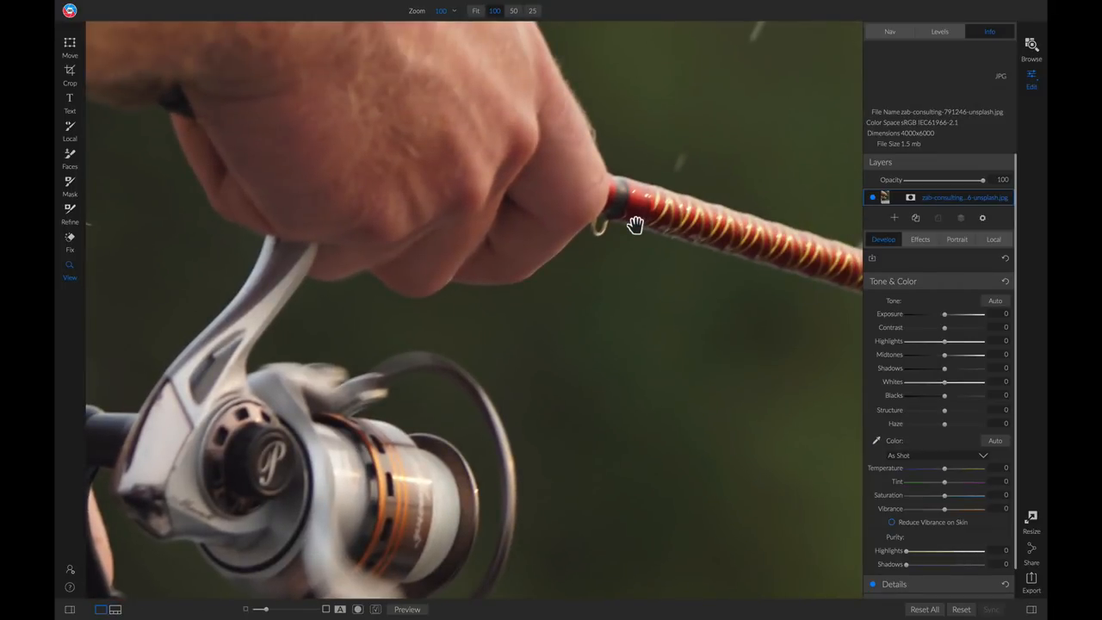
left_click_drag(635, 224, 379, 200)
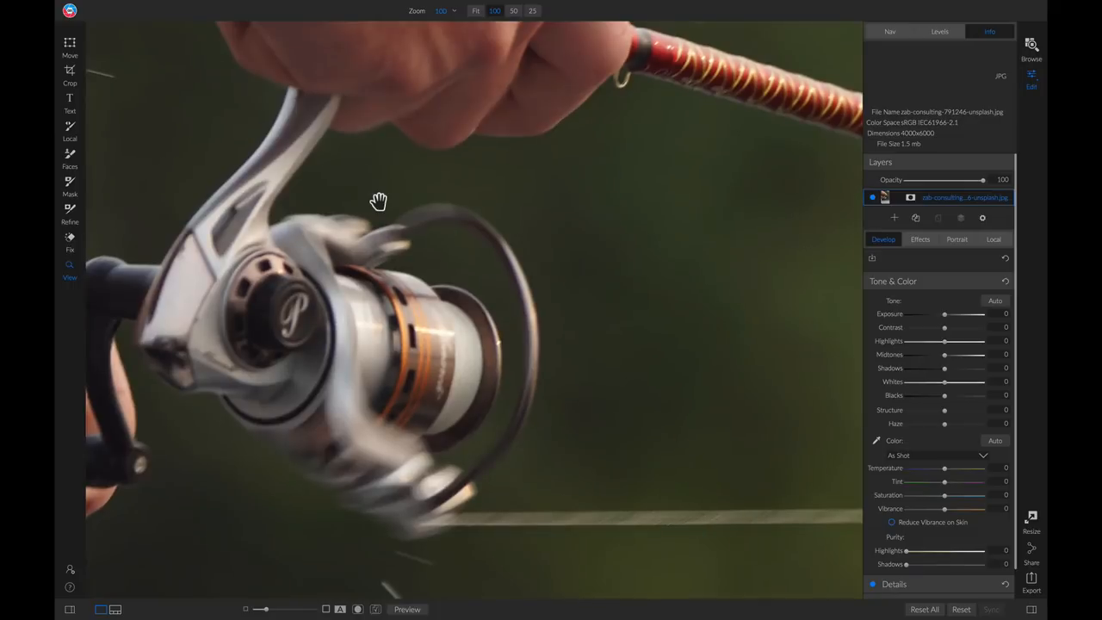
left_click(475, 11)
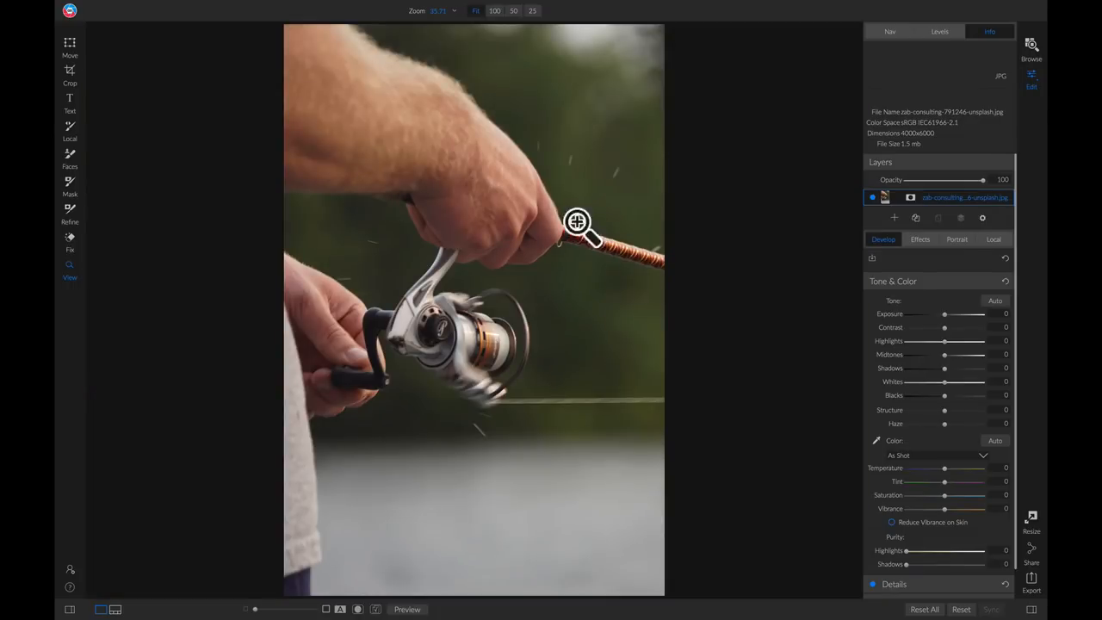
mouse_move(392, 353)
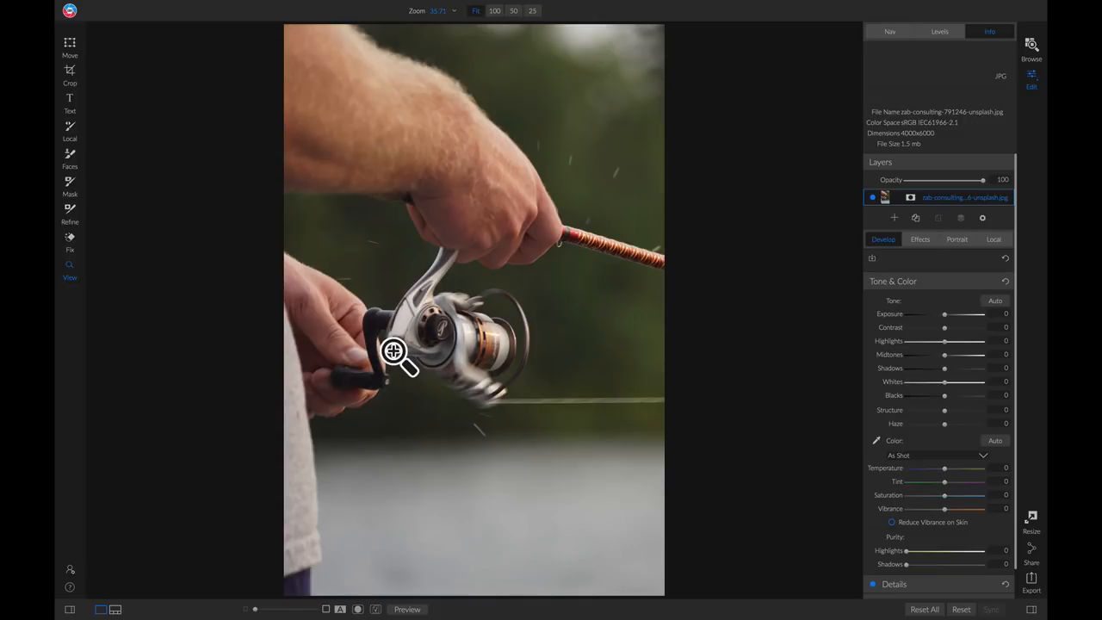
mouse_move(922, 244)
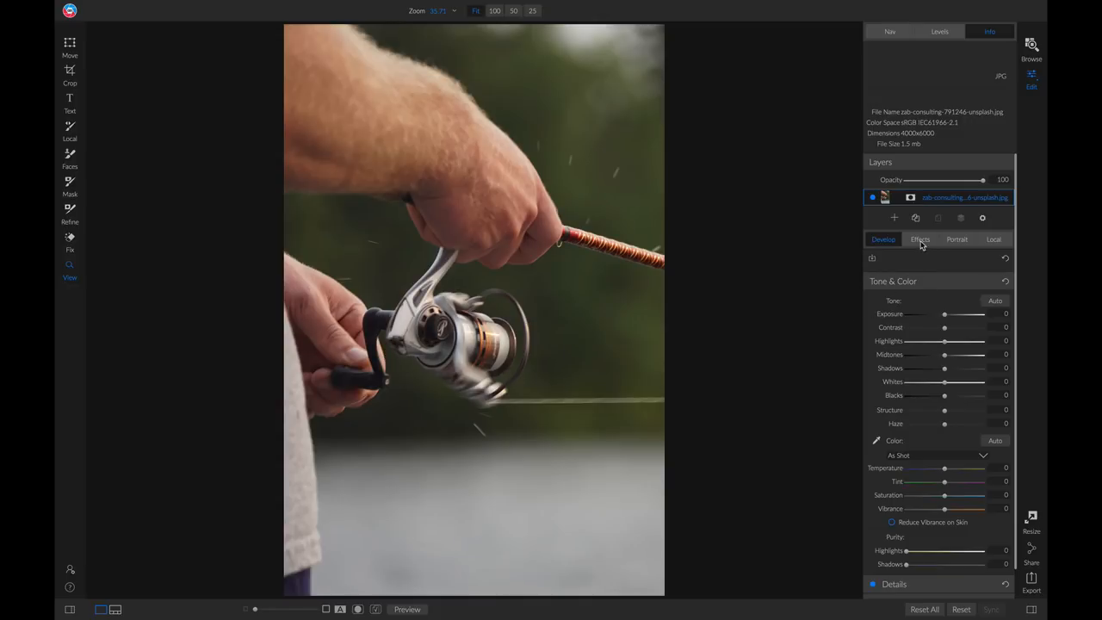
Step: Add a Sharpening filter to the reel photo from the Effects filter browser
left_click(920, 239)
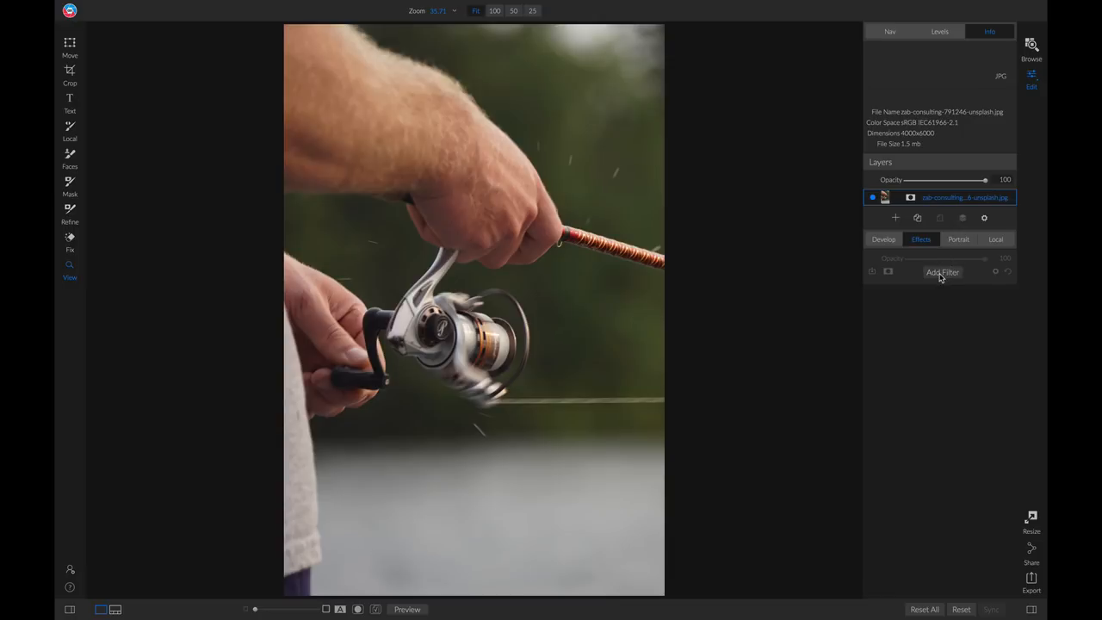
left_click(942, 272)
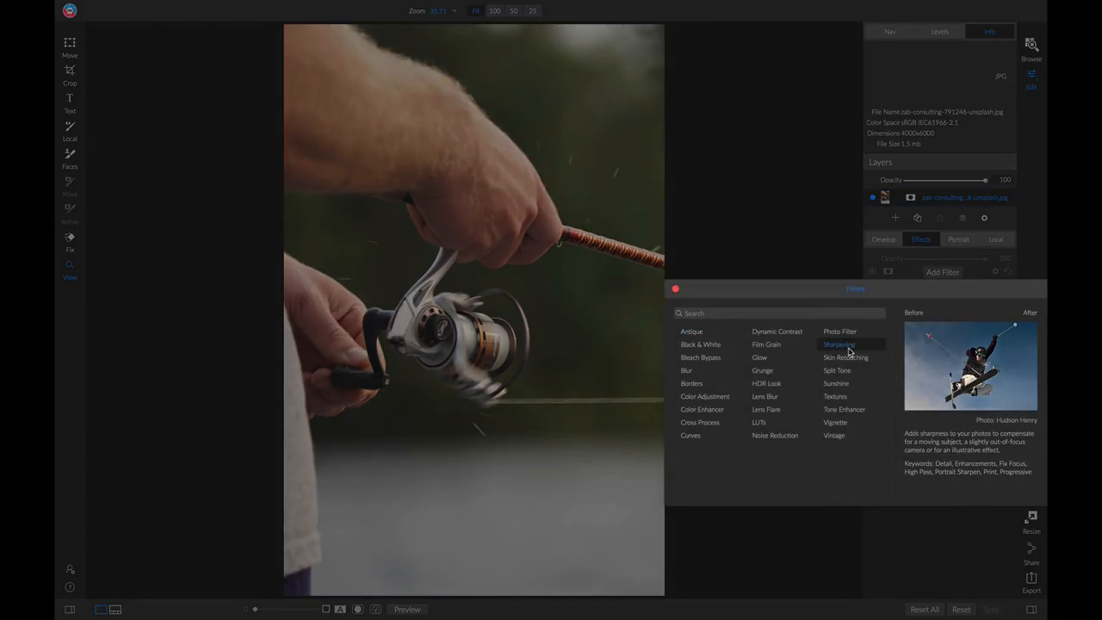
left_click(839, 344)
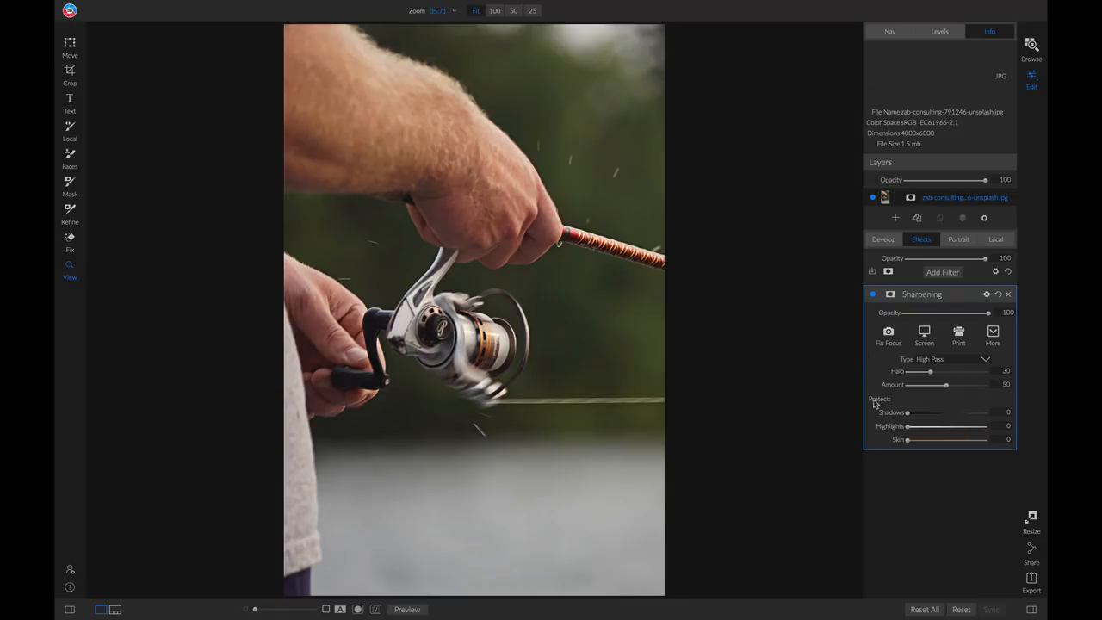
mouse_move(954, 408)
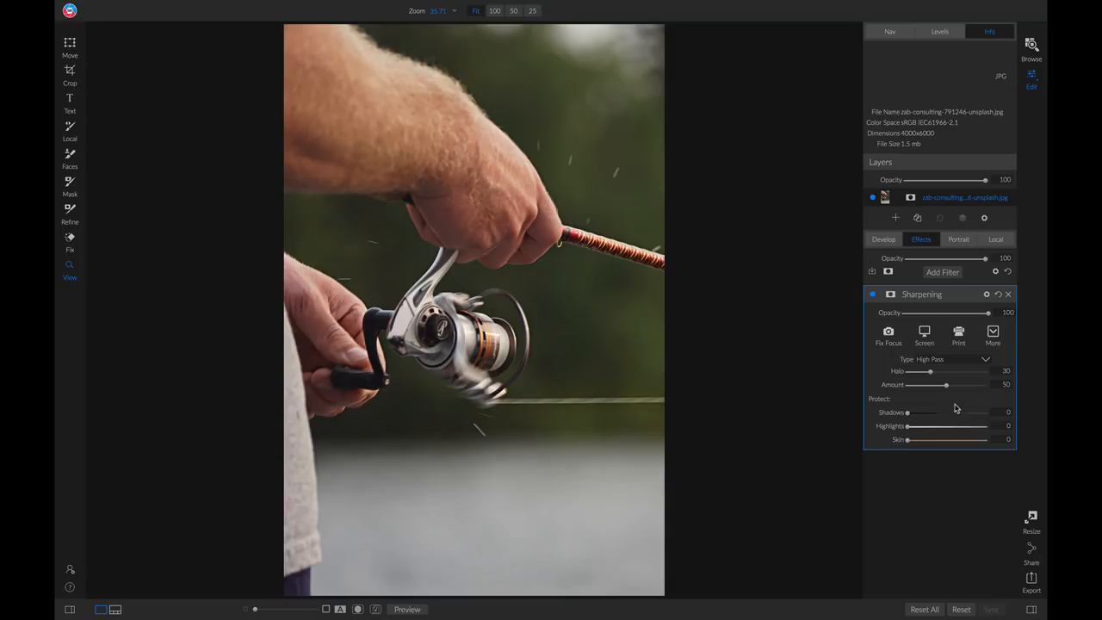
mouse_move(914, 389)
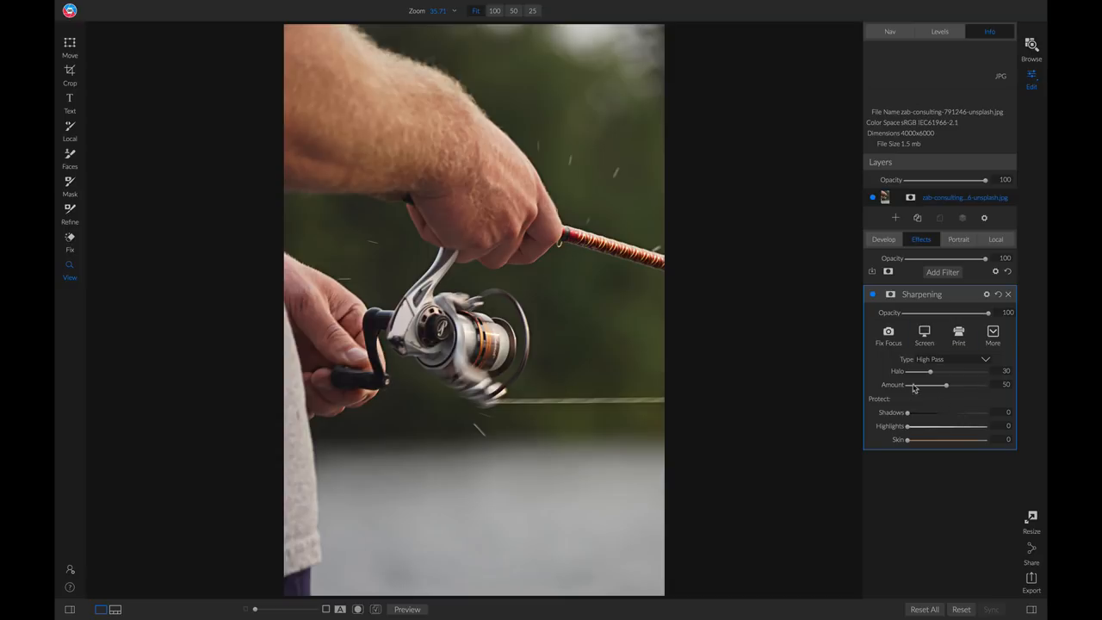
Step: Zoom to 100% on the reel, keep High Pass and raise the Amount to about 86
left_click(494, 10)
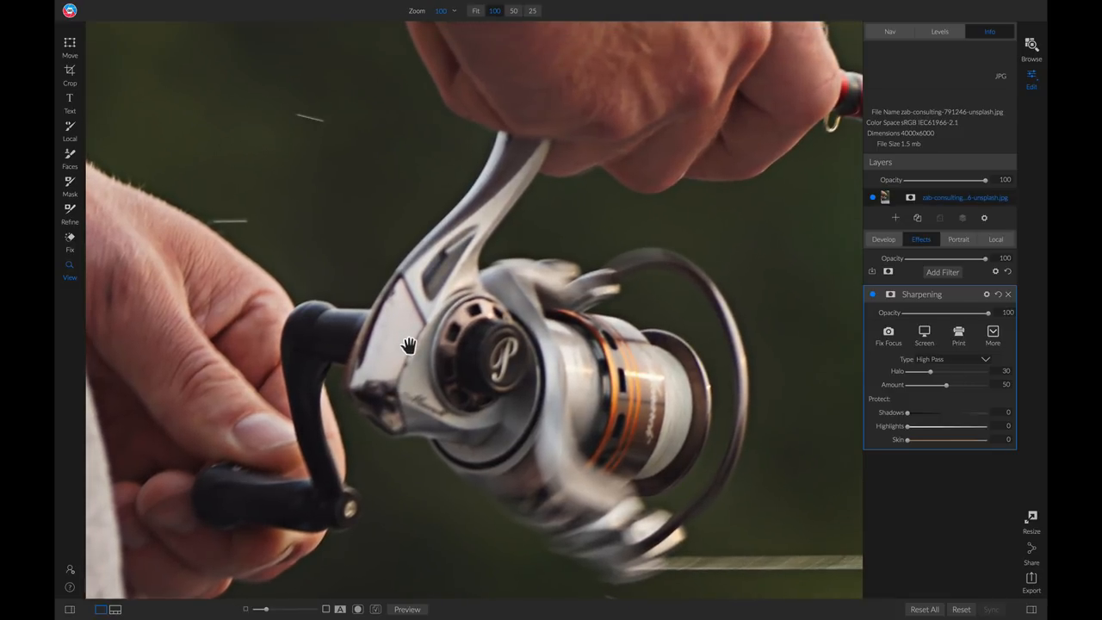
mouse_move(413, 379)
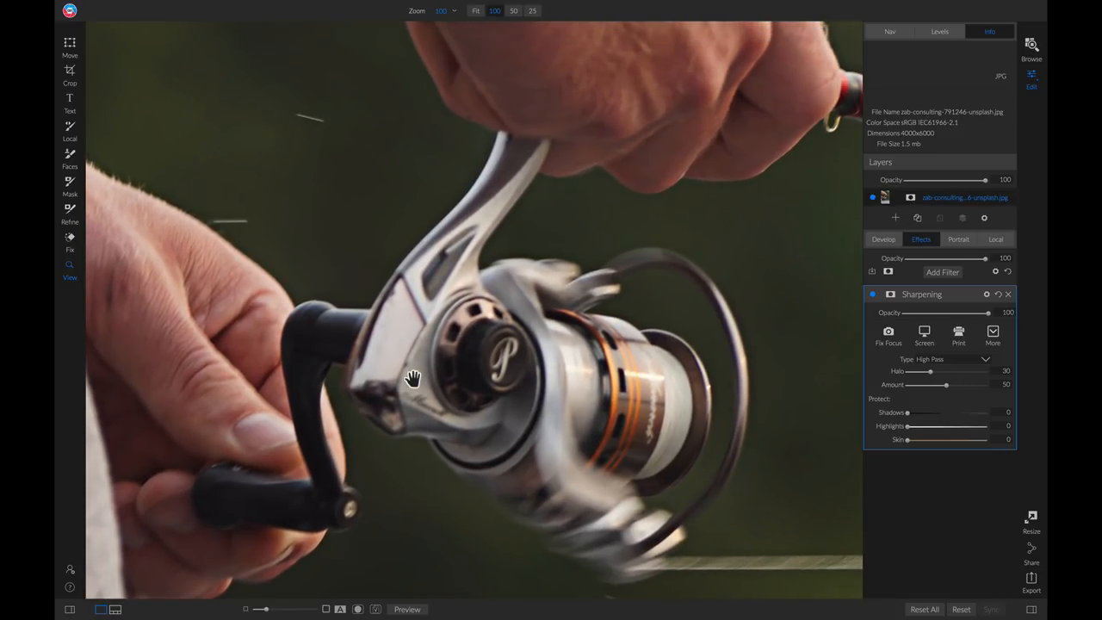
left_click(888, 334)
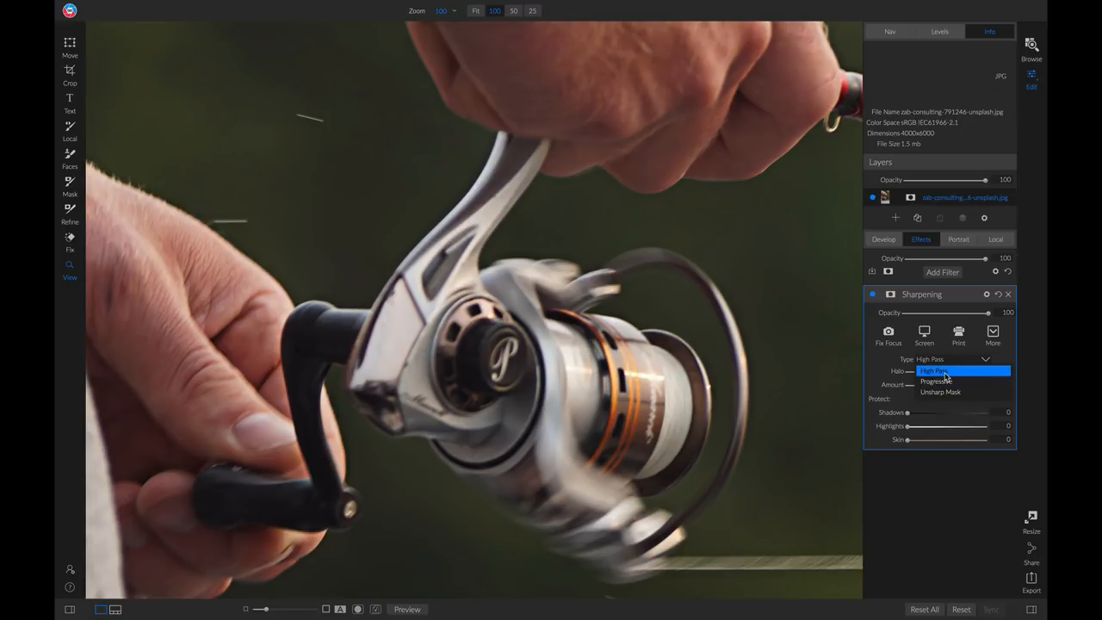
left_click(933, 372)
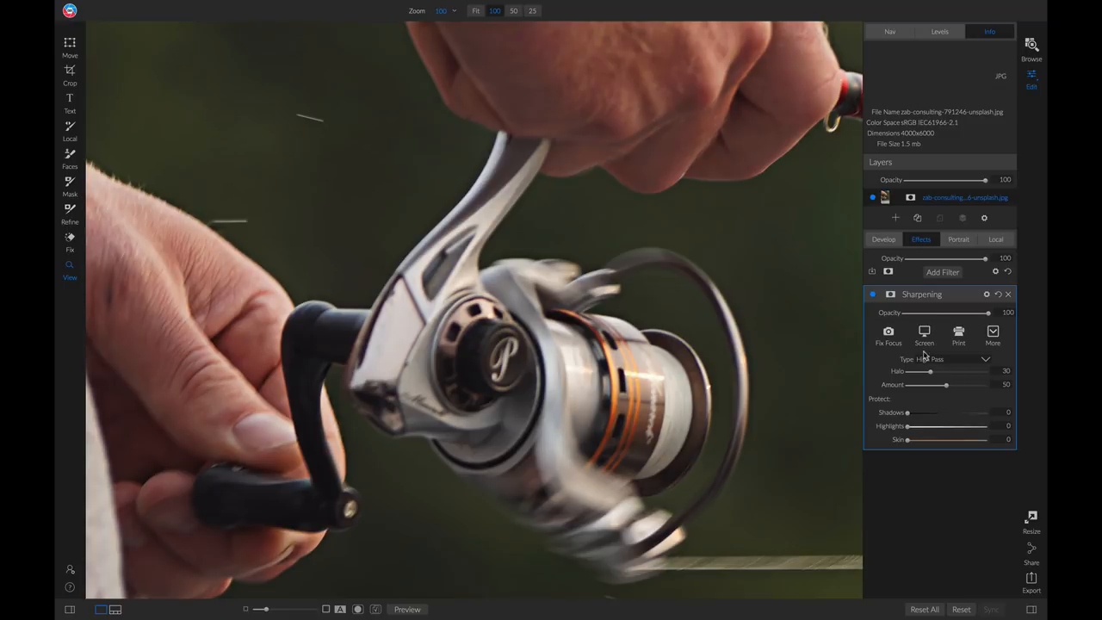
mouse_move(879, 382)
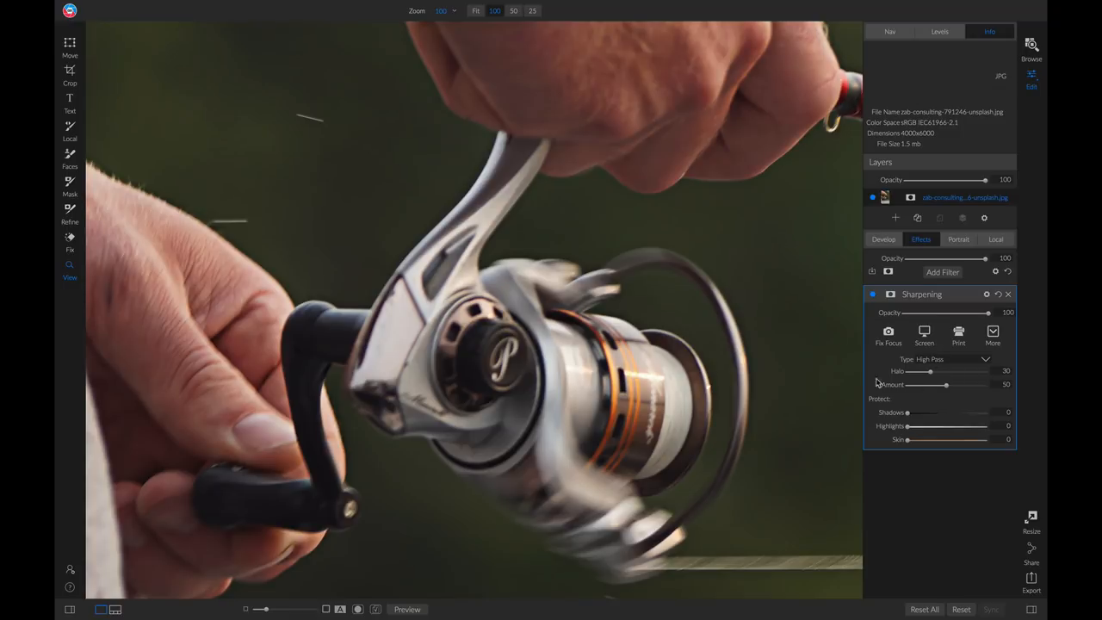
mouse_move(892, 386)
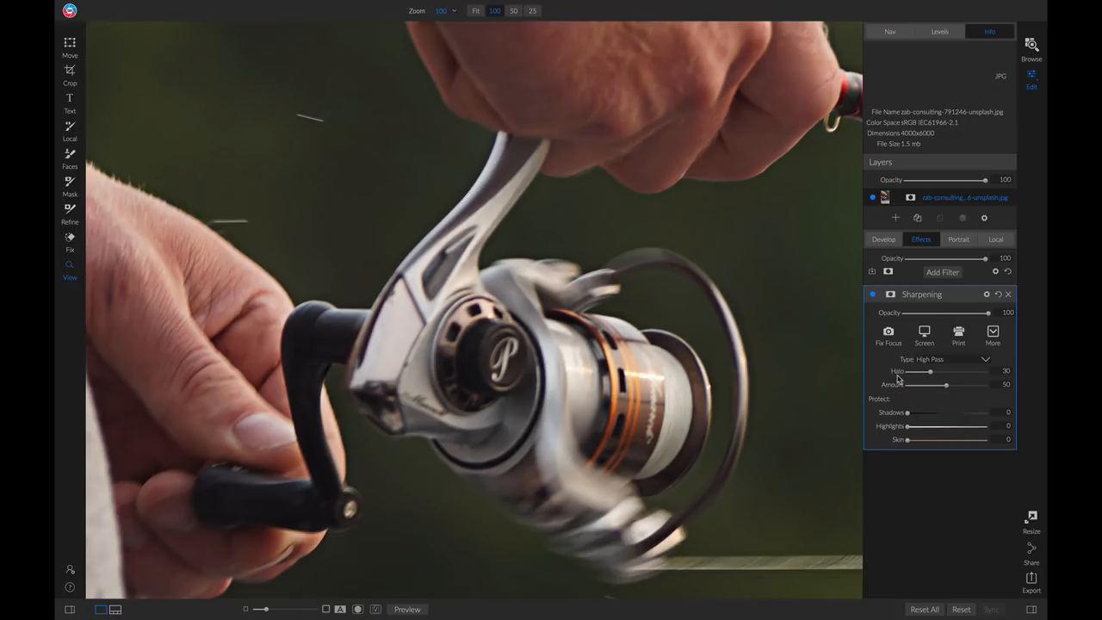
mouse_move(911, 372)
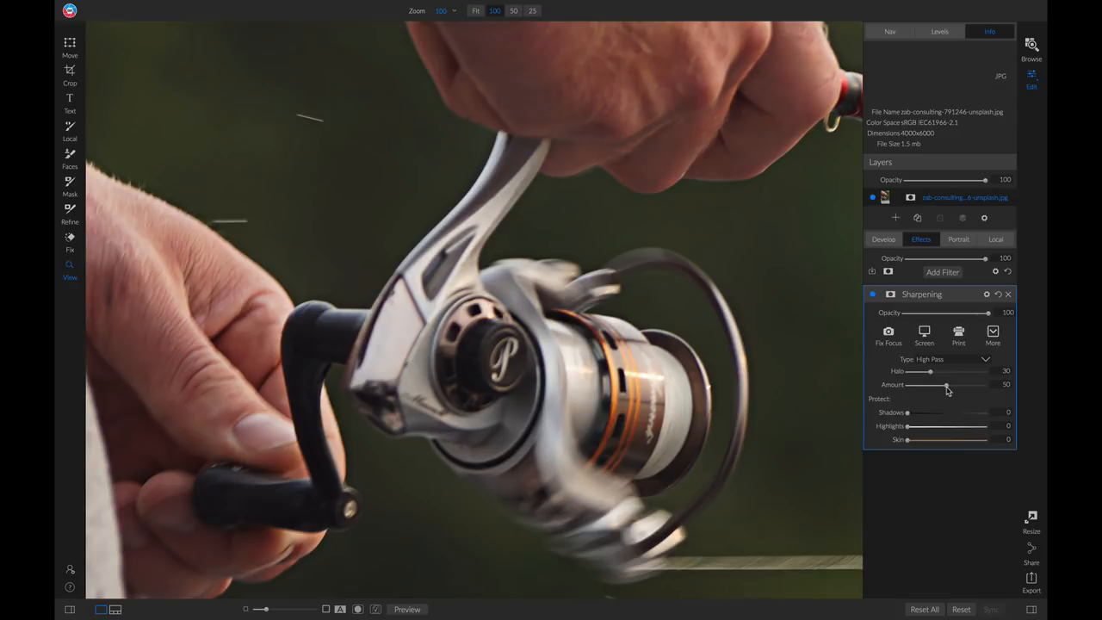
left_click_drag(947, 386, 975, 386)
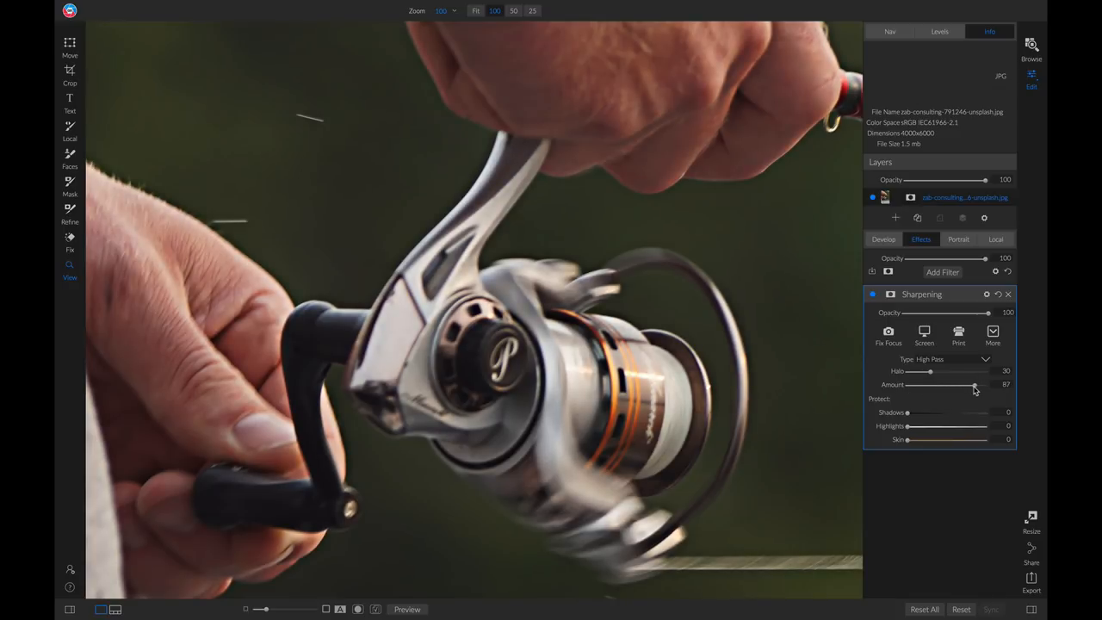
left_click_drag(974, 386, 972, 386)
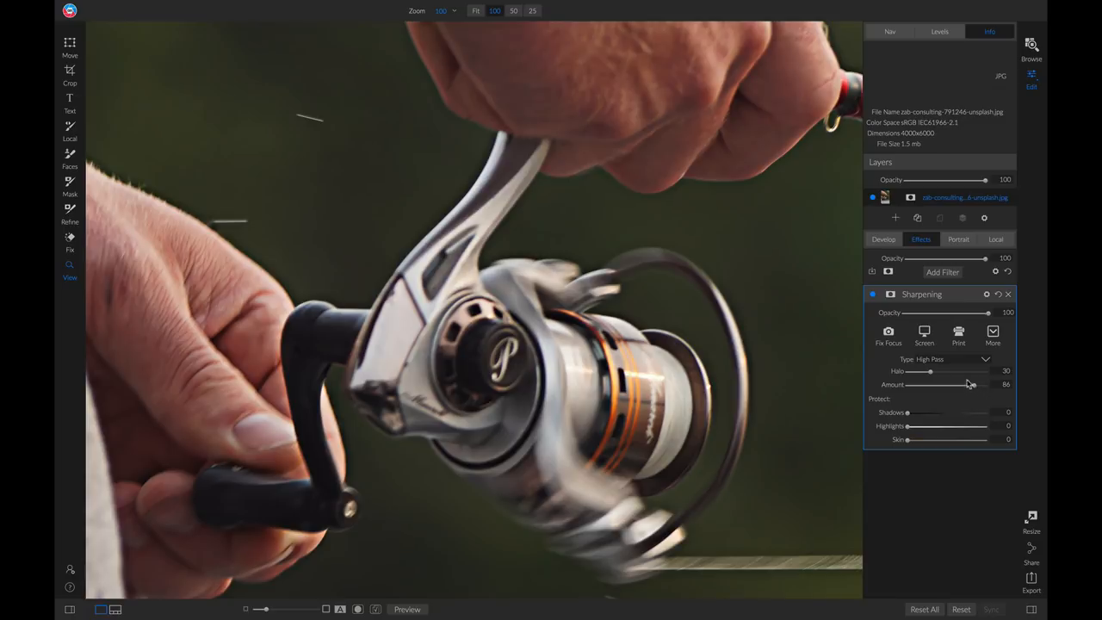
mouse_move(932, 377)
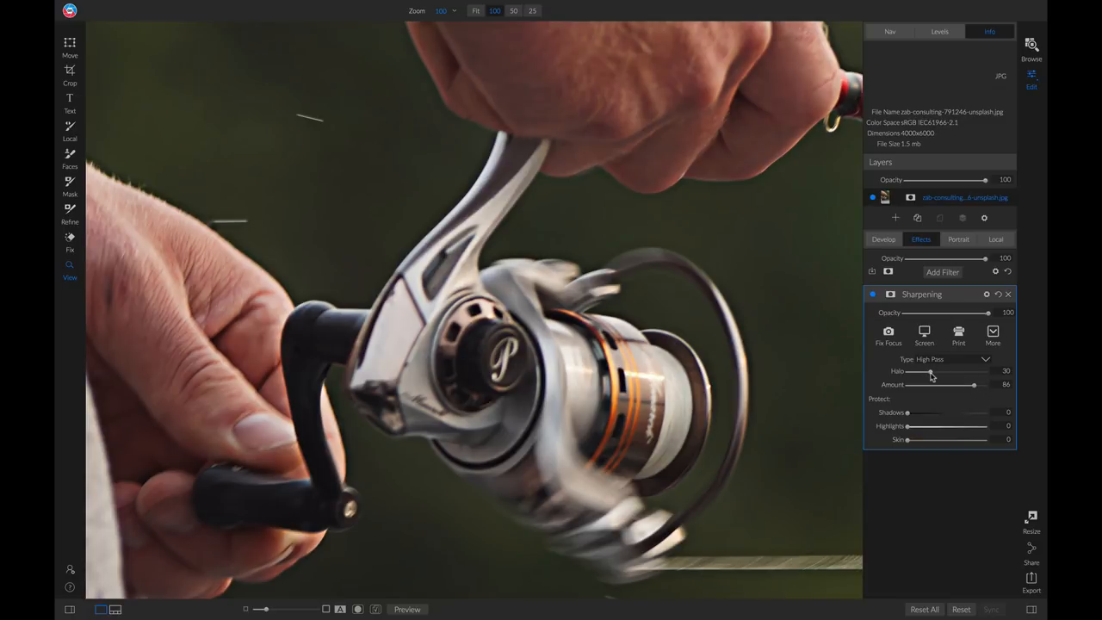
Step: Try different Halo strengths and settle on a moderate level
left_click_drag(930, 372, 980, 372)
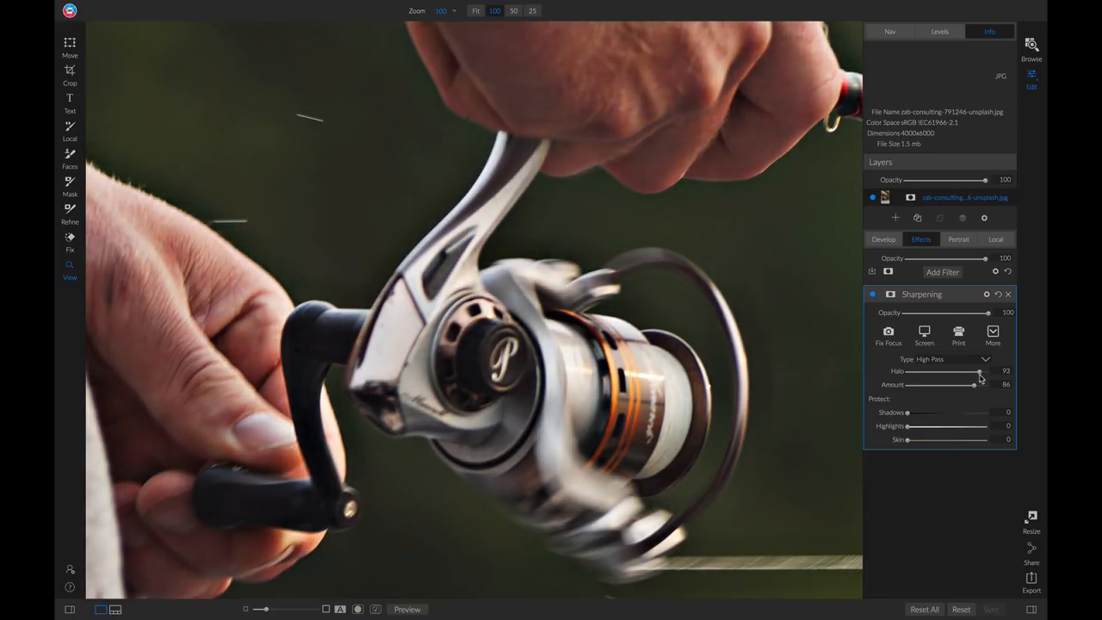
left_click_drag(978, 372, 940, 371)
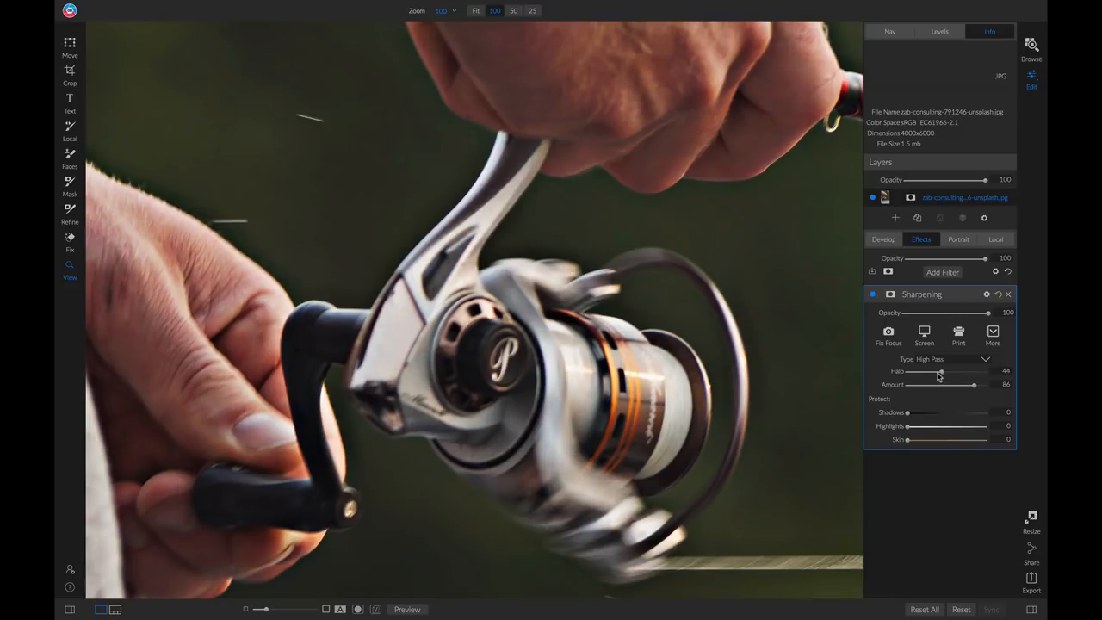
left_click_drag(940, 372, 904, 372)
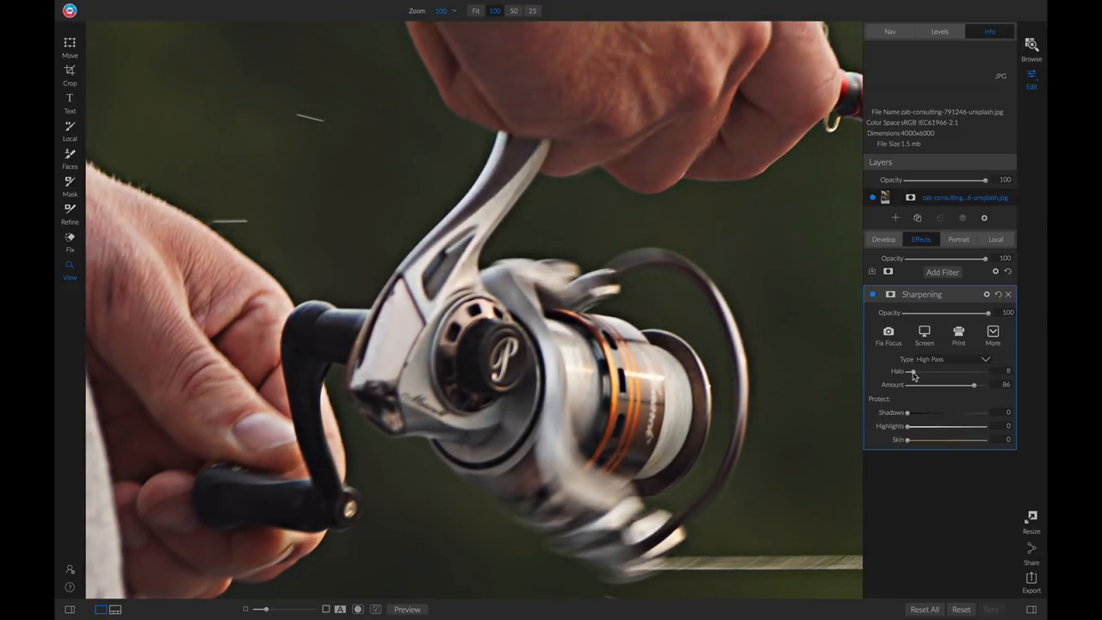
left_click_drag(911, 372, 937, 372)
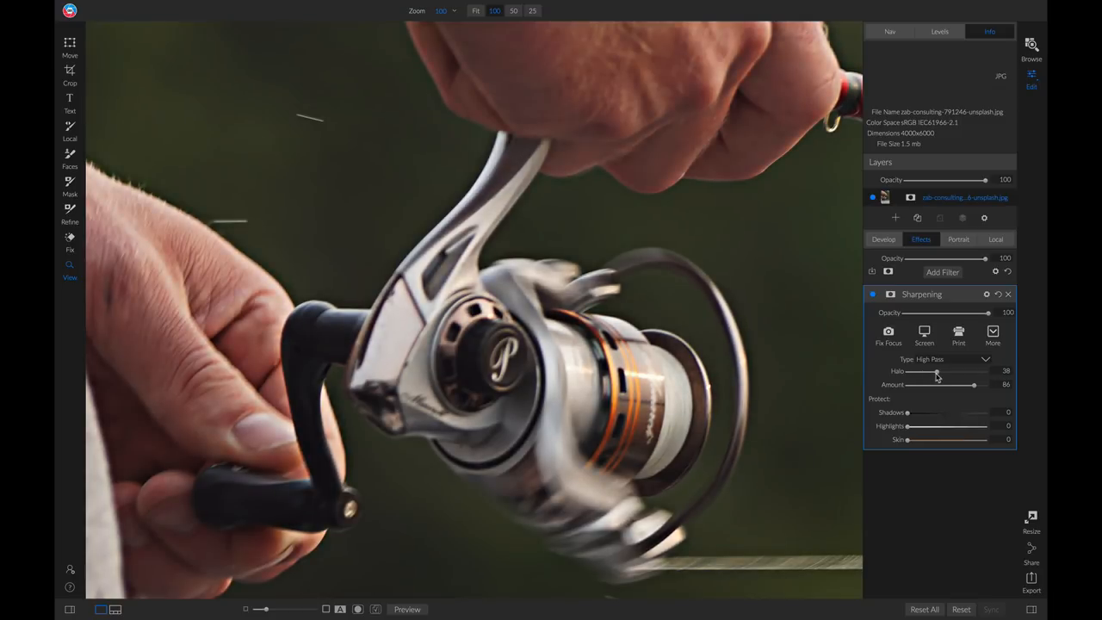
mouse_move(943, 365)
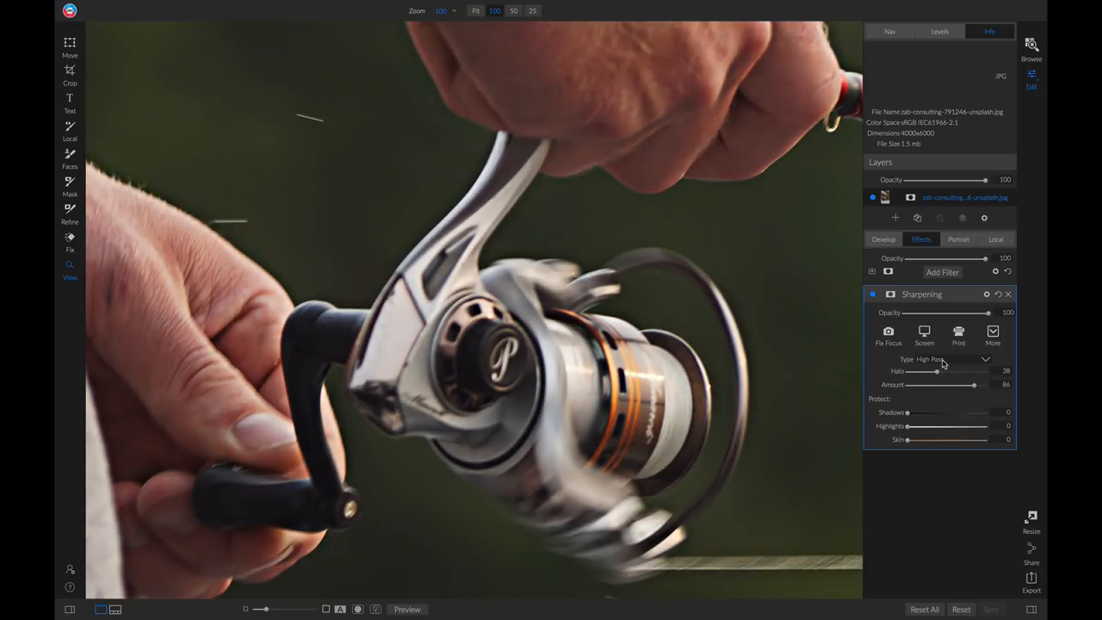
Step: Switch to Progressive sharpening with a higher Amount and a middle Detail value
left_click(985, 360)
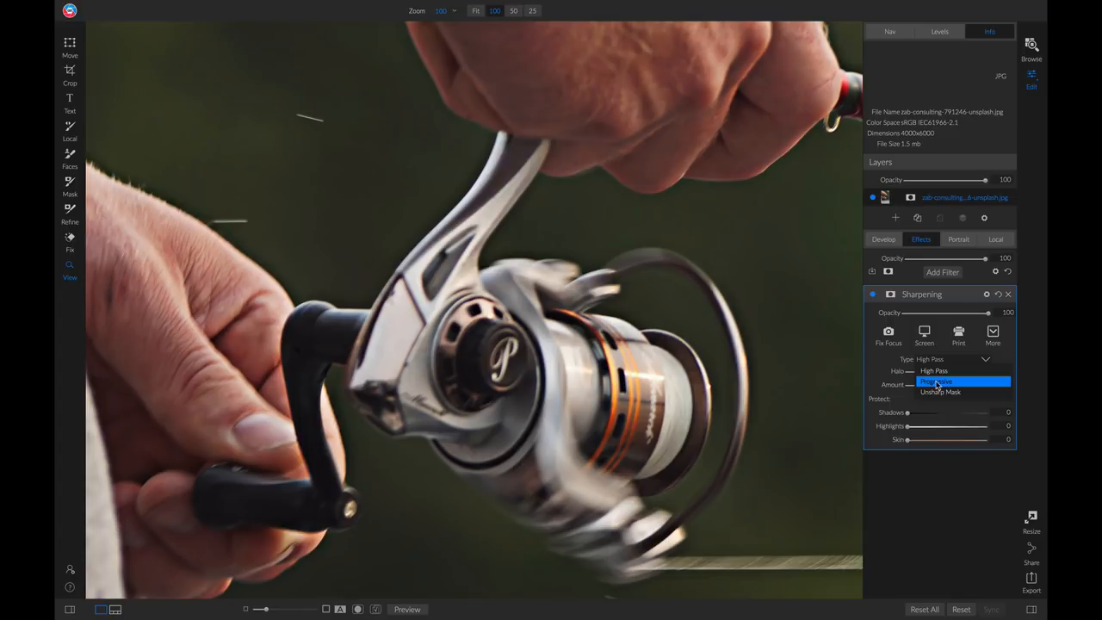
left_click(936, 382)
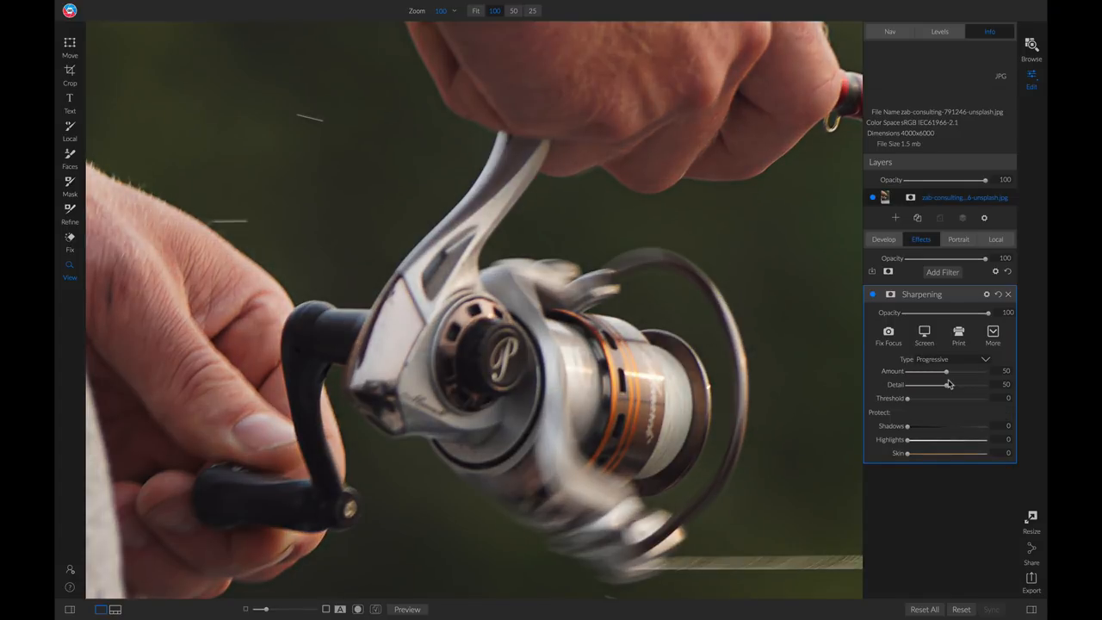
mouse_move(950, 376)
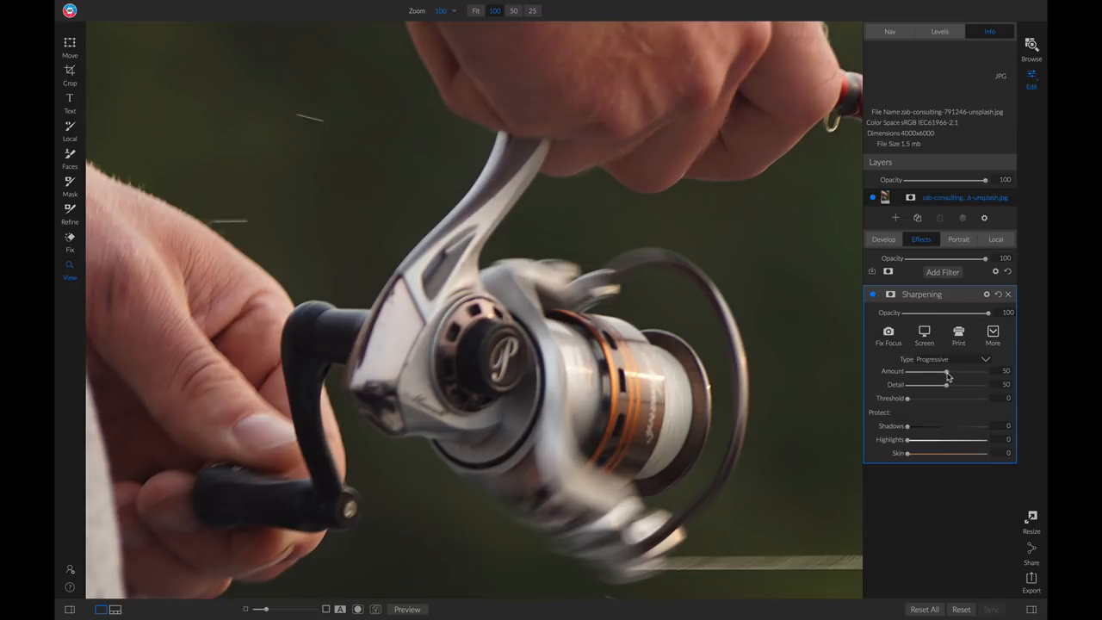
left_click_drag(947, 372, 972, 372)
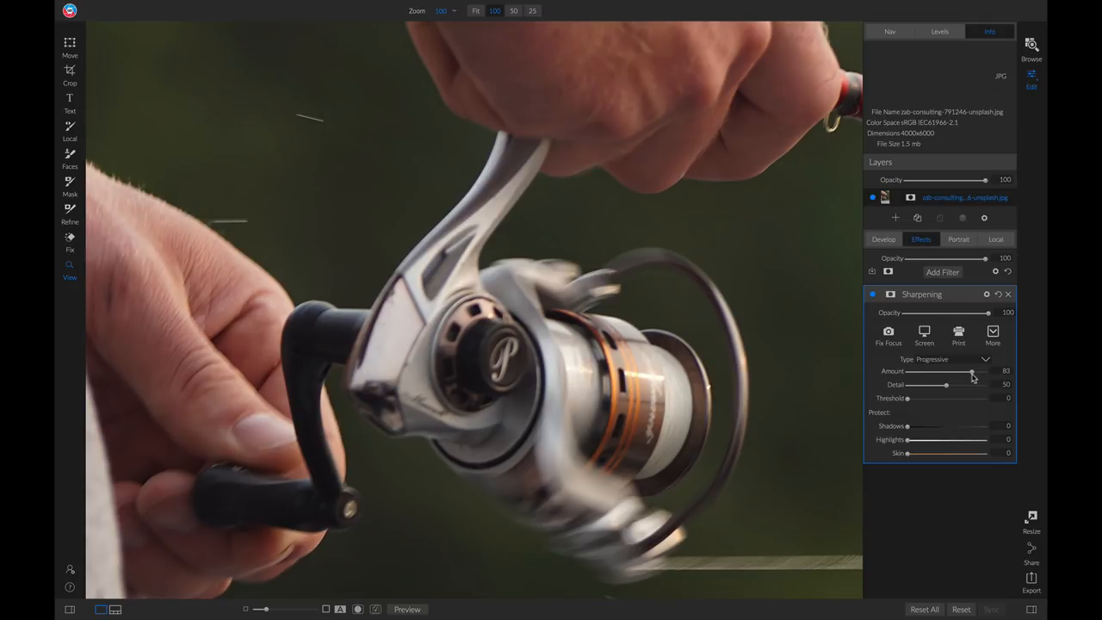
left_click_drag(972, 372, 980, 372)
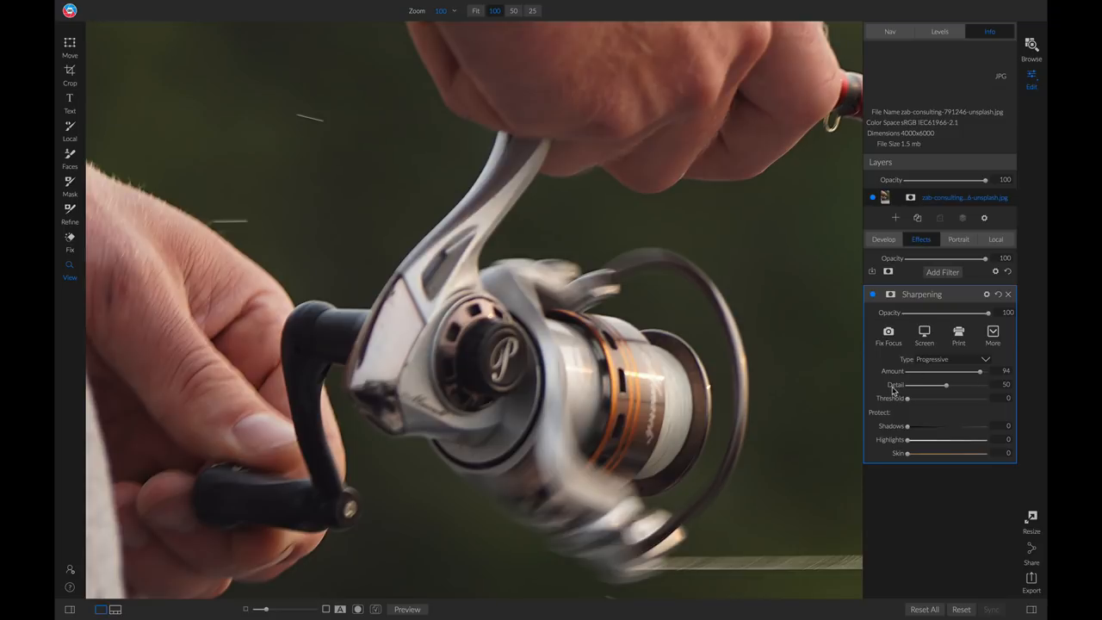
mouse_move(947, 387)
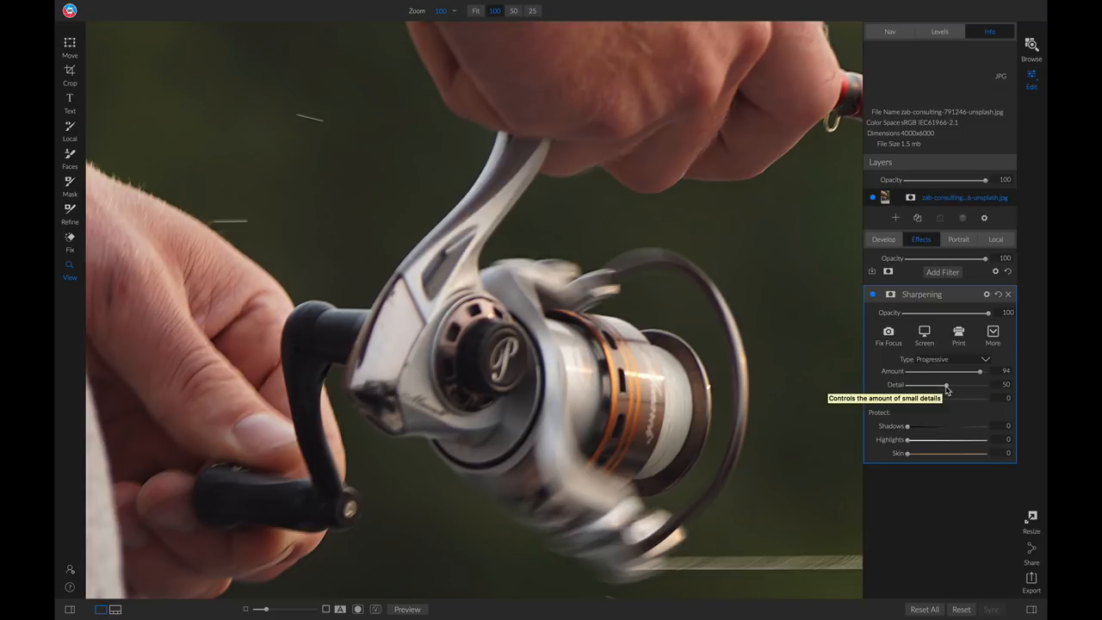
left_click_drag(948, 384, 985, 384)
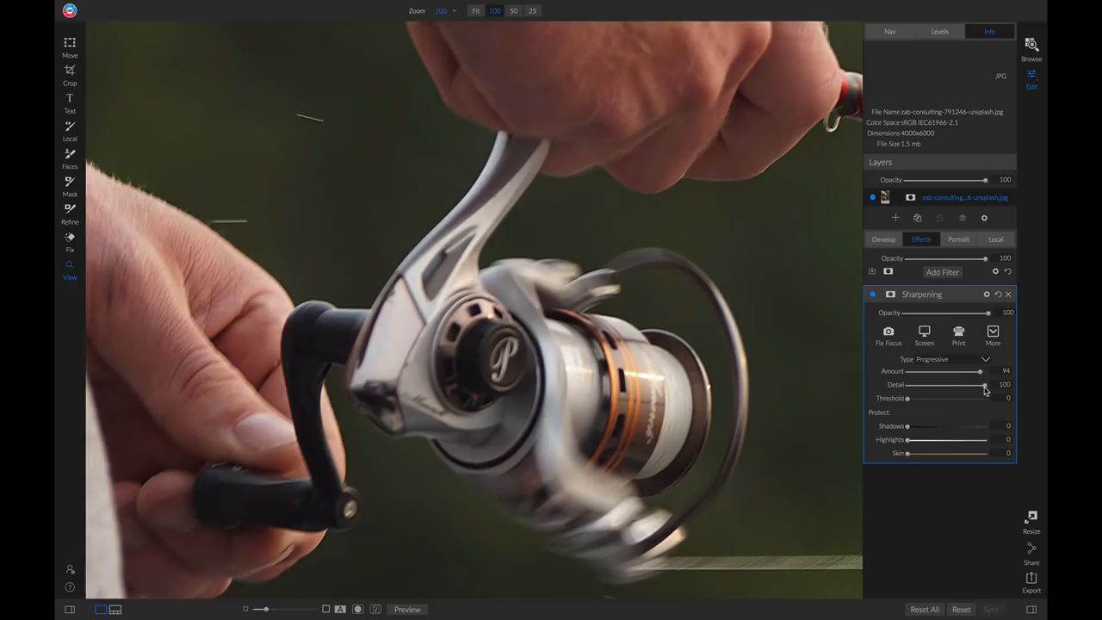
left_click_drag(985, 386, 975, 386)
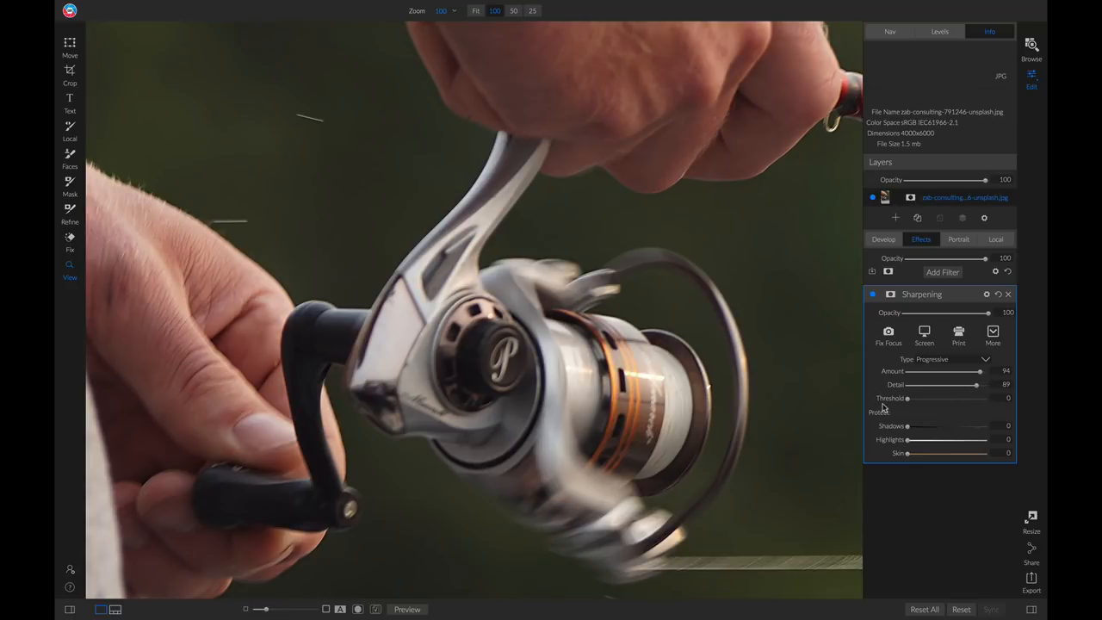
mouse_move(902, 407)
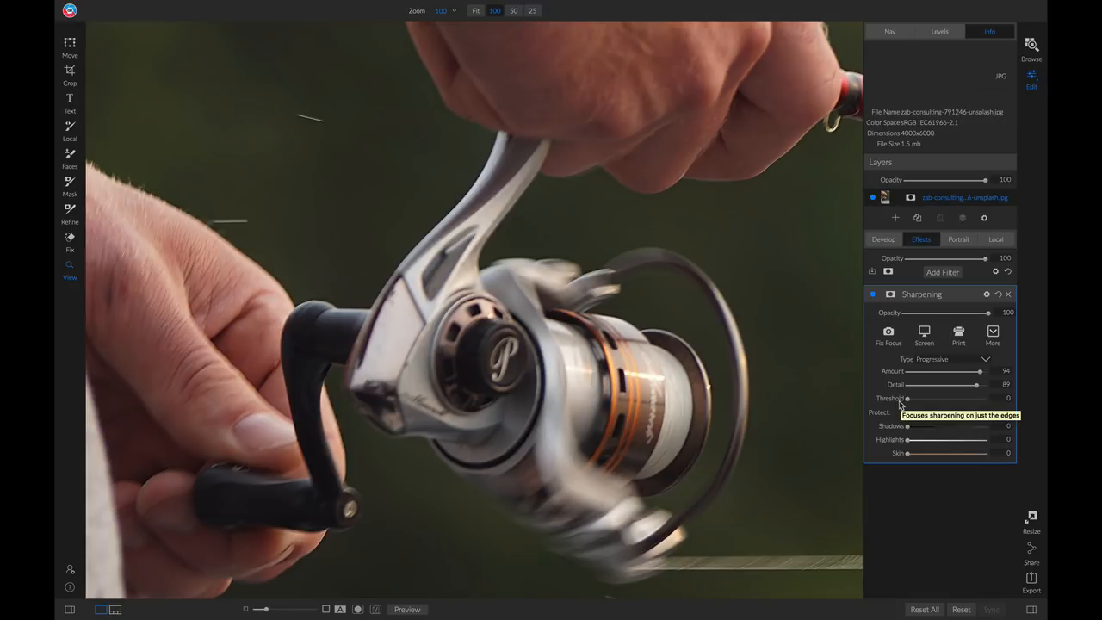
mouse_move(892, 412)
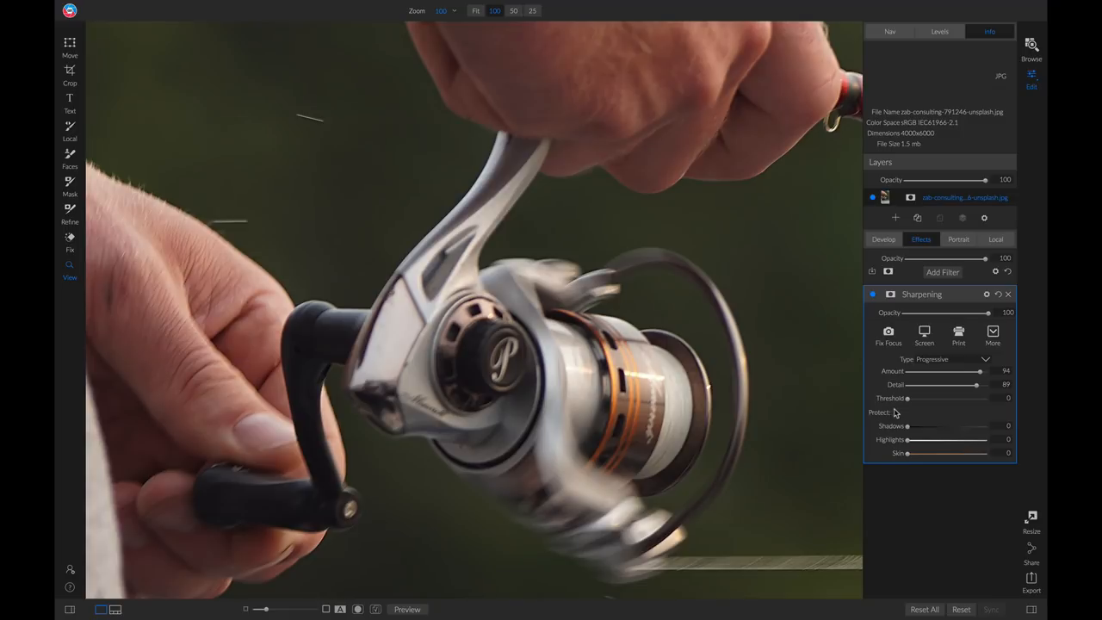
mouse_move(909, 404)
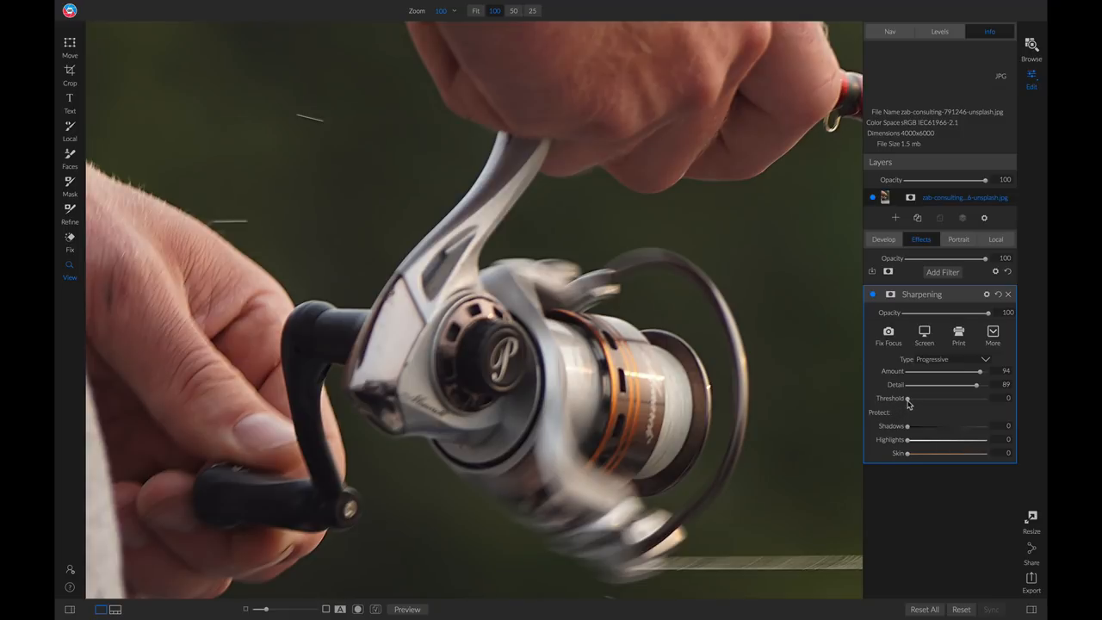
Step: Test higher Threshold values and settle on a low threshold
left_click_drag(906, 398, 916, 398)
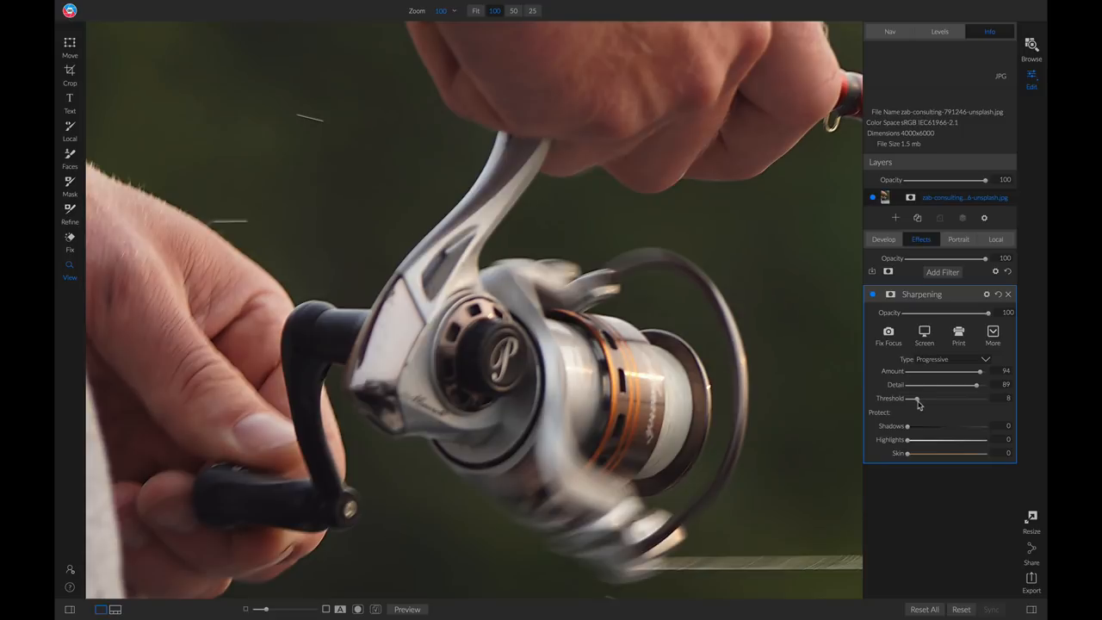
left_click_drag(916, 398, 909, 398)
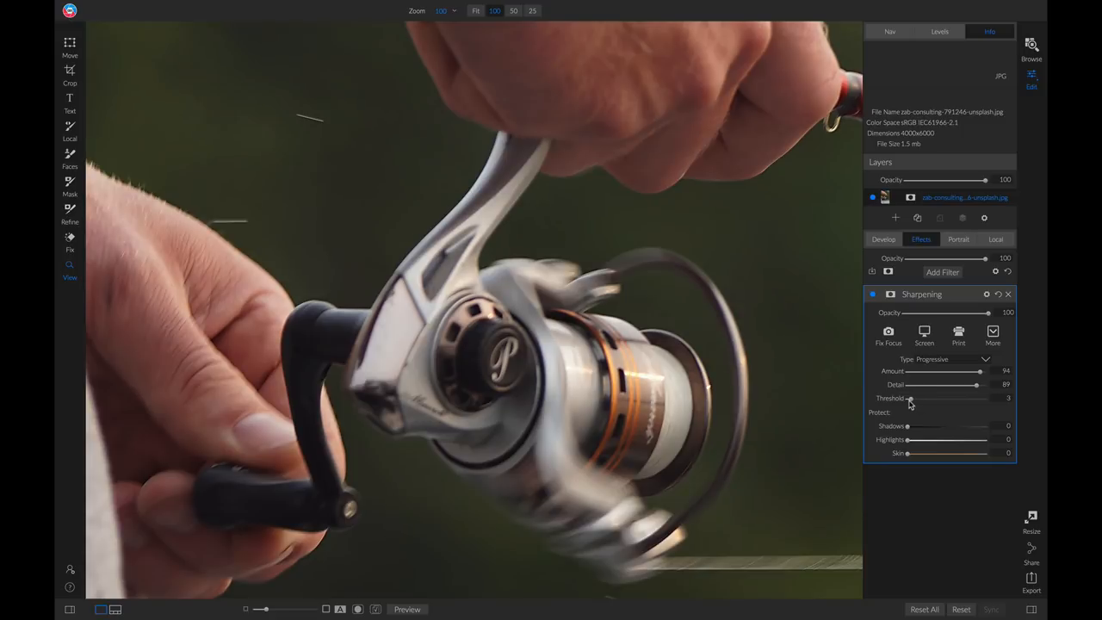
left_click_drag(910, 398, 954, 398)
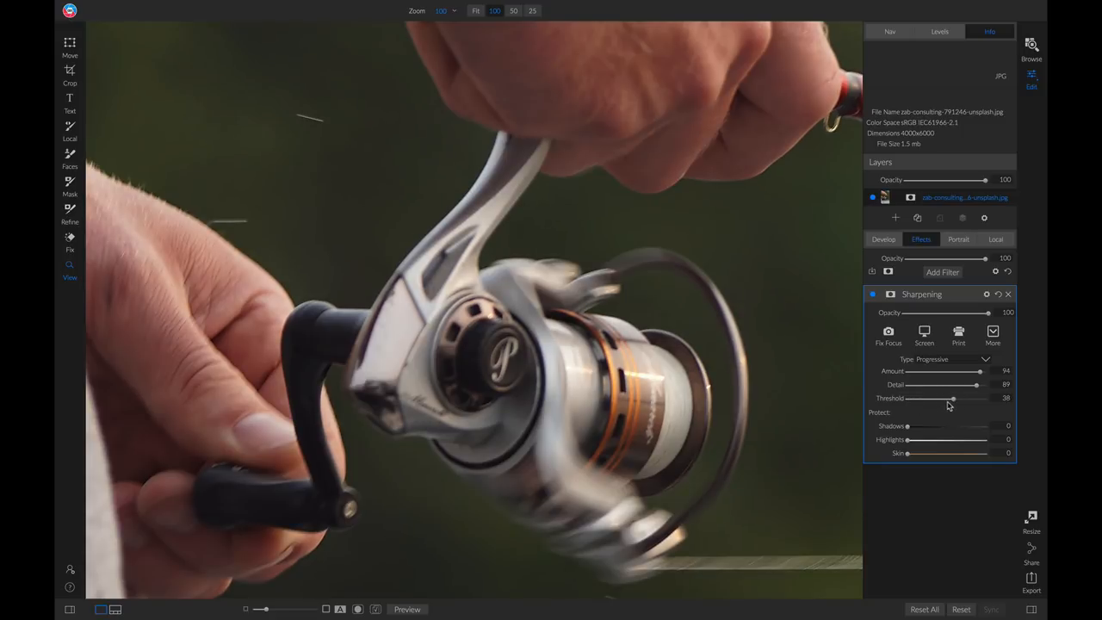
left_click_drag(954, 398, 911, 397)
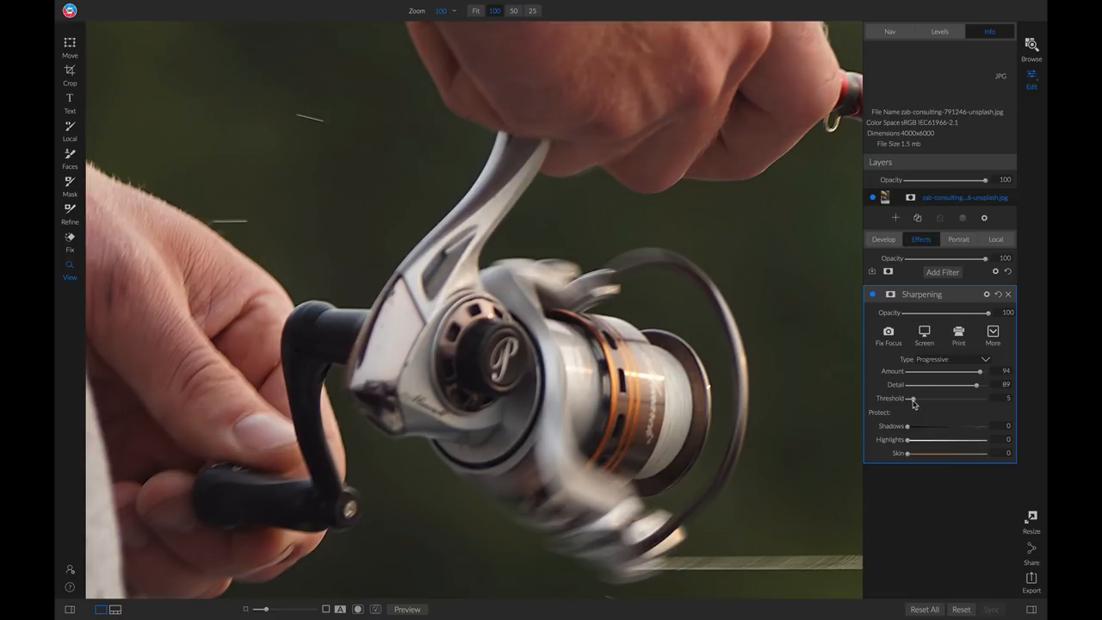
left_click_drag(912, 398, 906, 398)
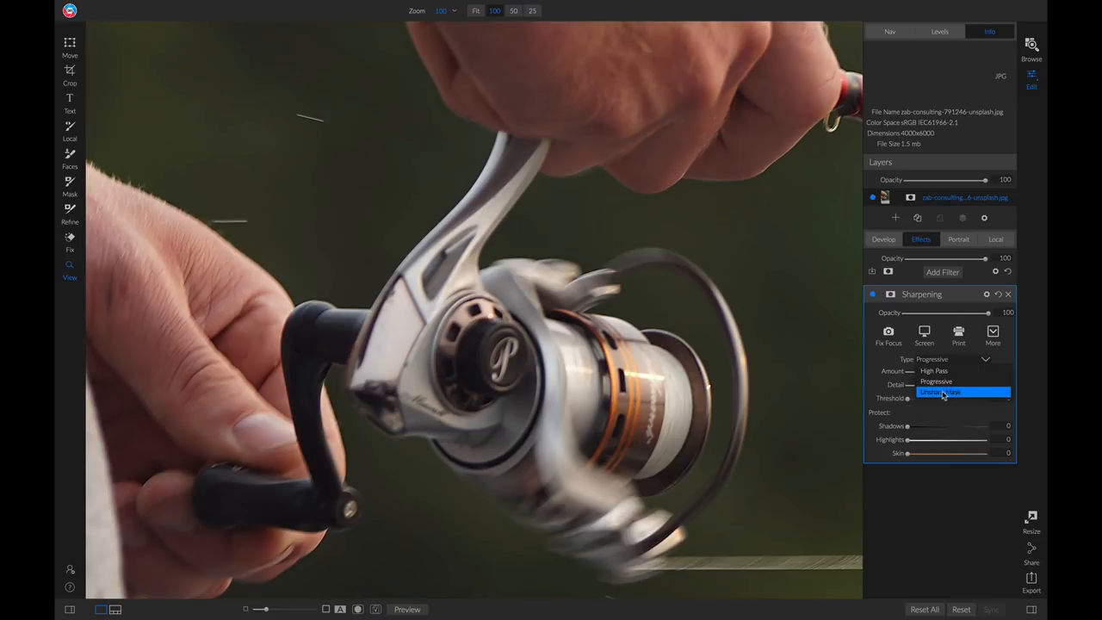
Step: Switch to Unsharp Mask and increase its Amount and Halo radius
left_click(943, 392)
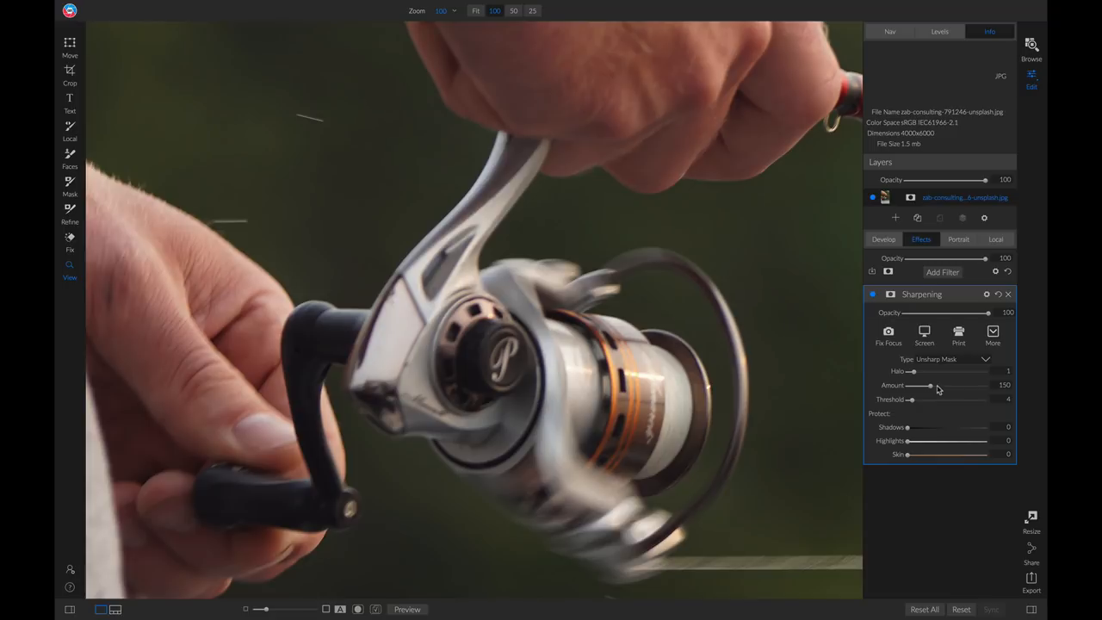
mouse_move(913, 372)
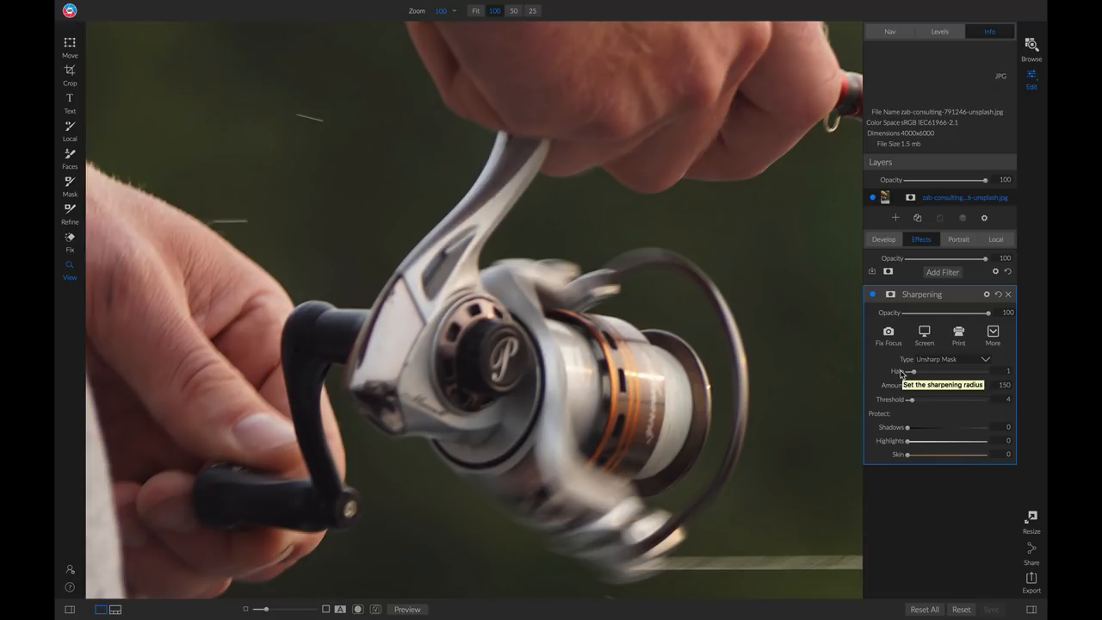
mouse_move(888, 400)
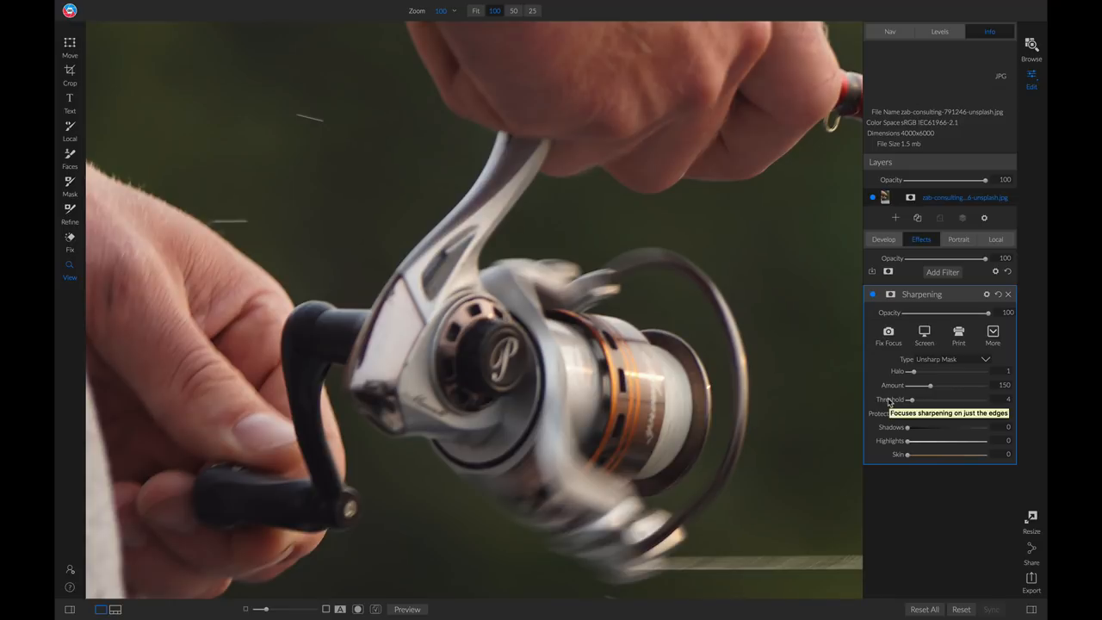
mouse_move(931, 387)
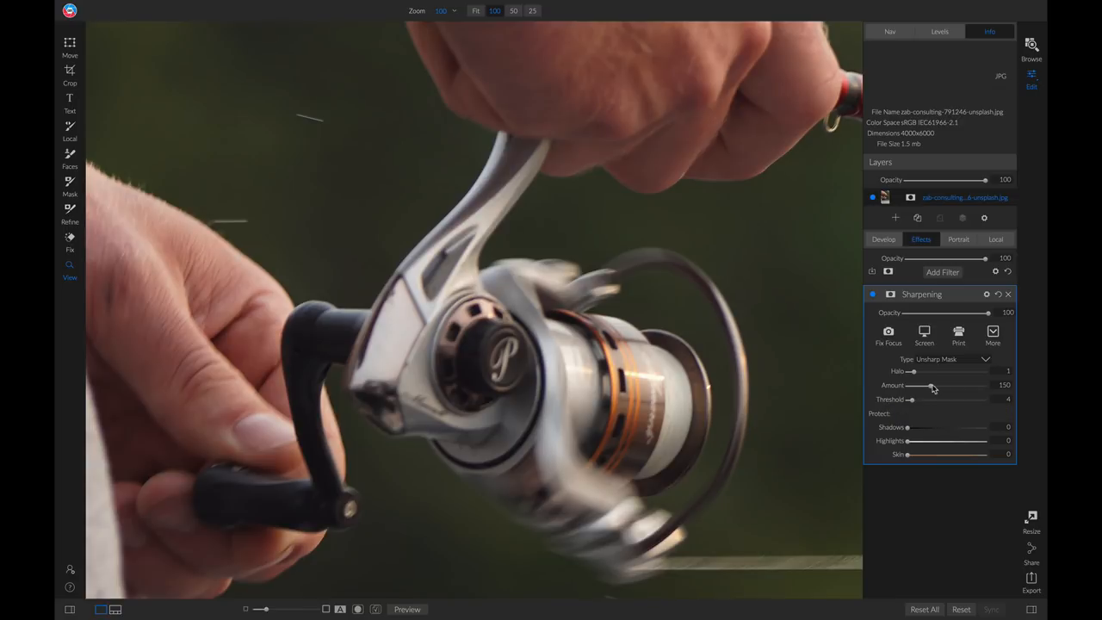
left_click_drag(930, 385, 962, 386)
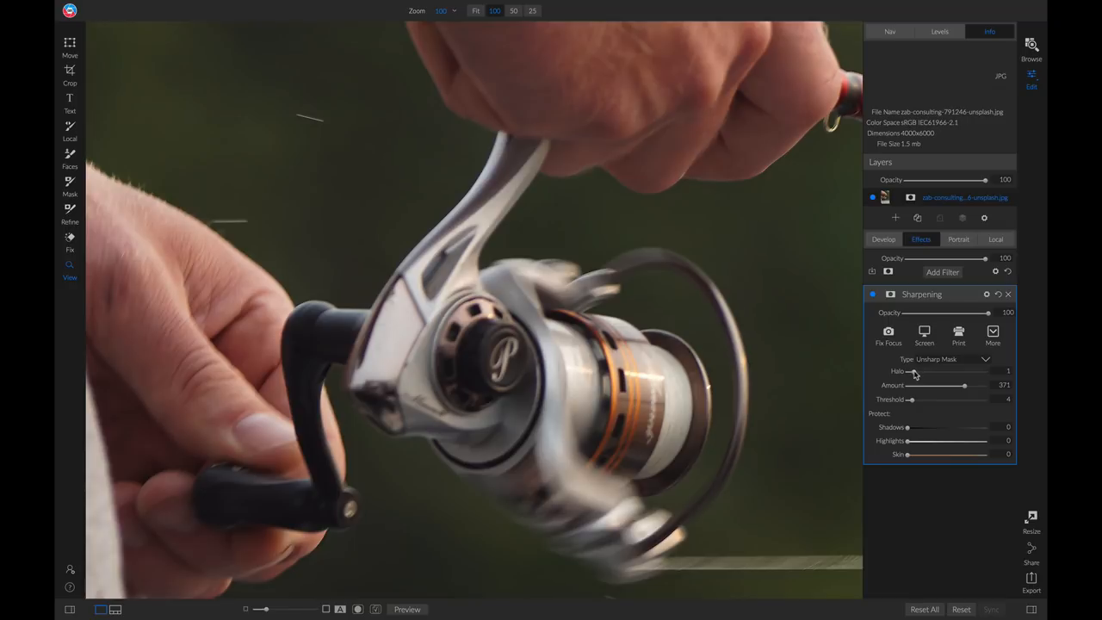
left_click_drag(909, 372, 924, 372)
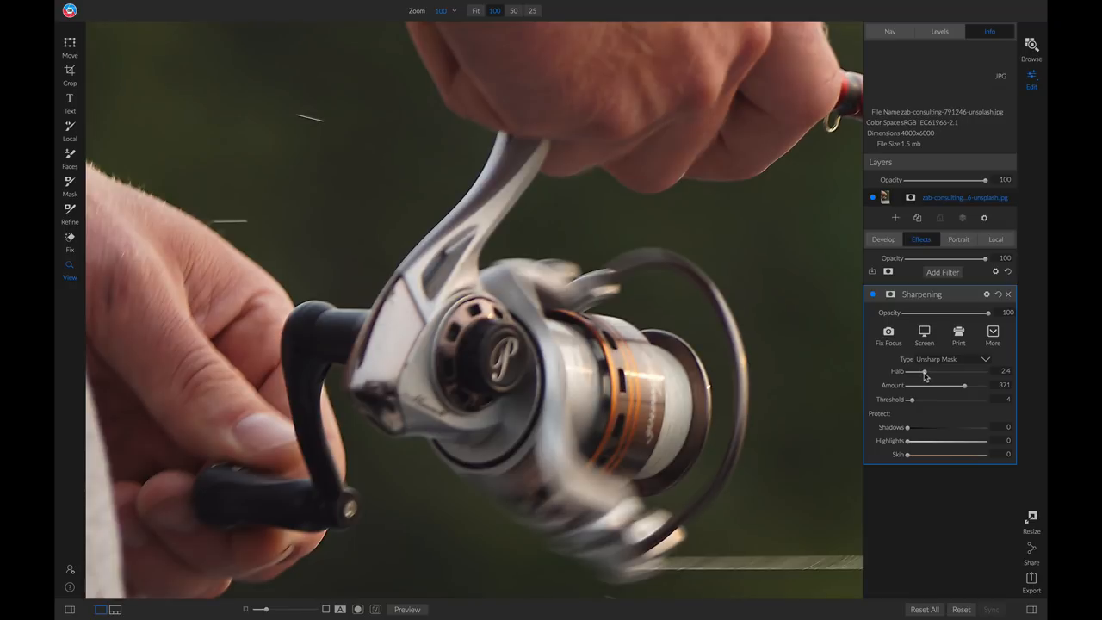
mouse_move(912, 403)
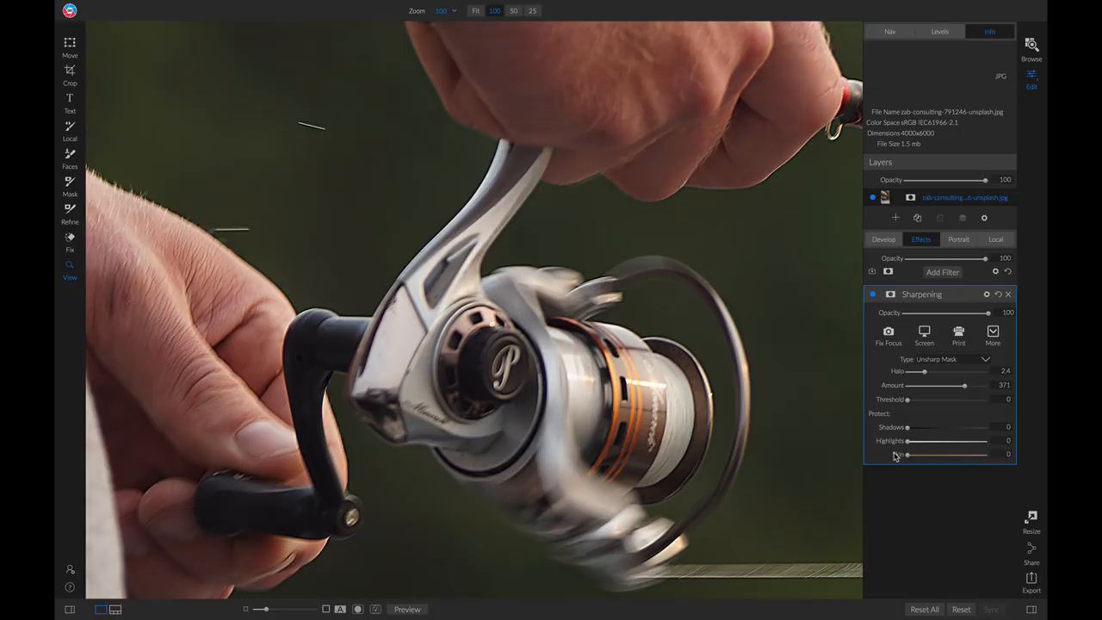
mouse_move(934, 423)
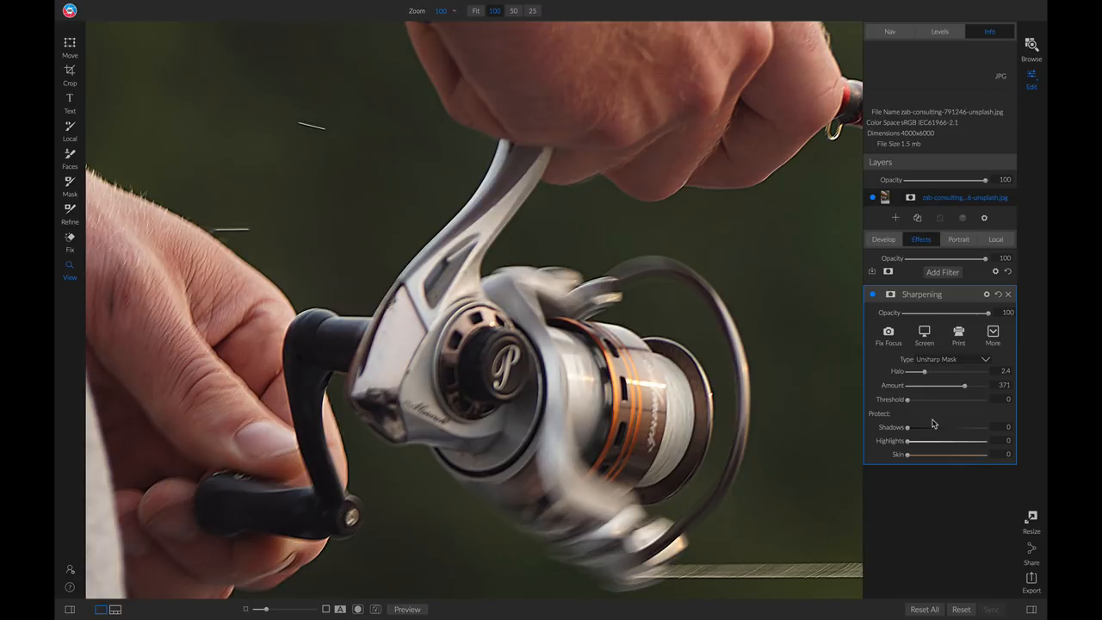
mouse_move(909, 434)
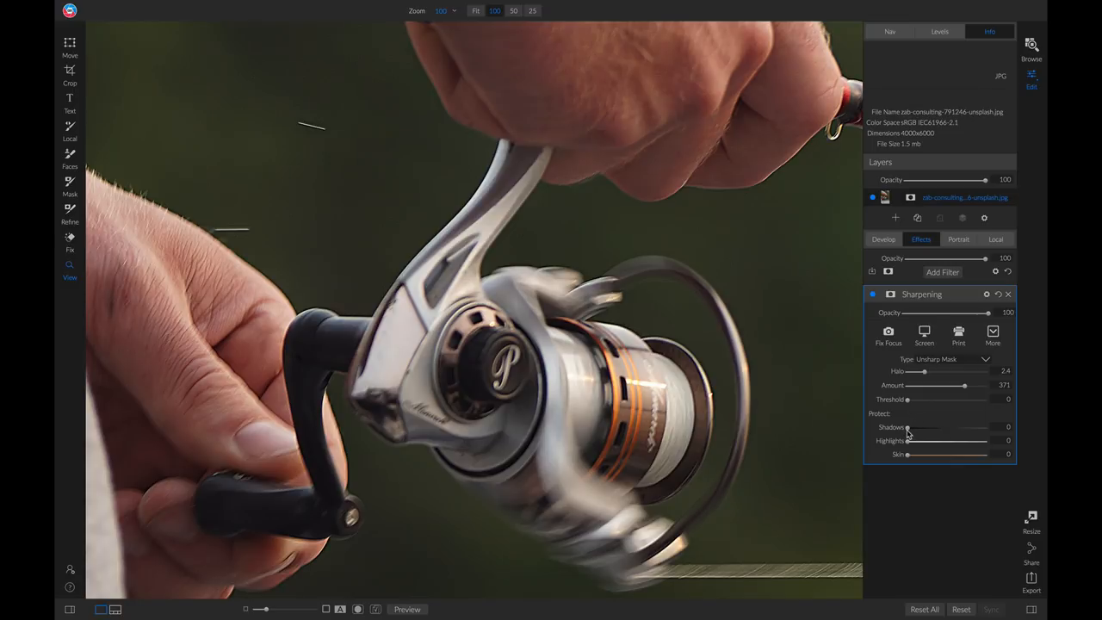
Step: Try the Shadows, Highlights and Skin protection sliders for the Unsharp Mask
left_click_drag(906, 427, 964, 427)
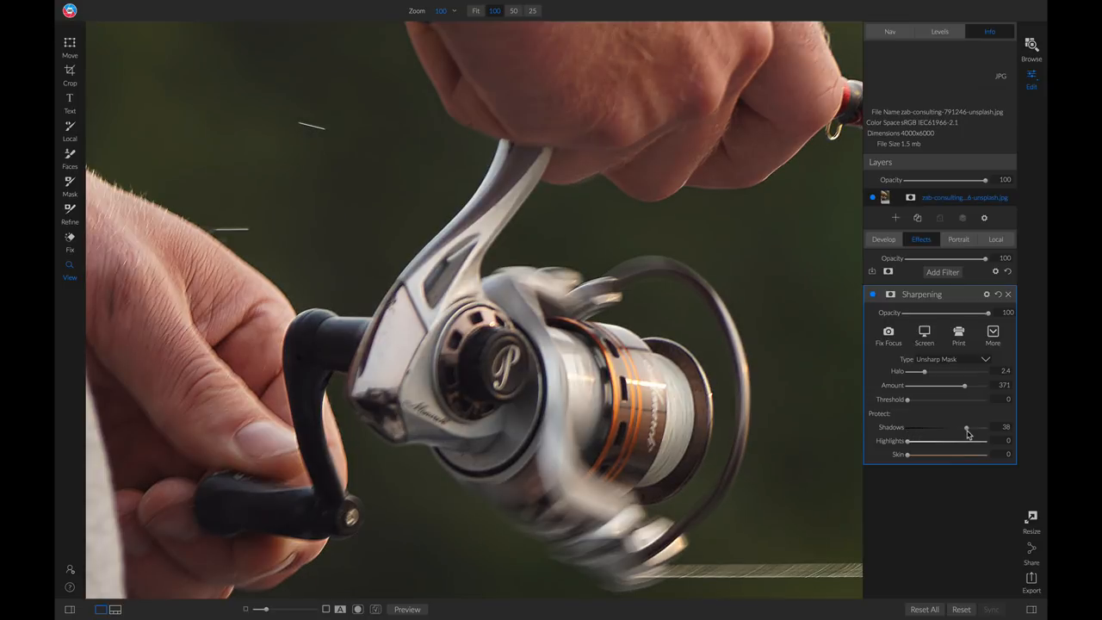
mouse_move(966, 430)
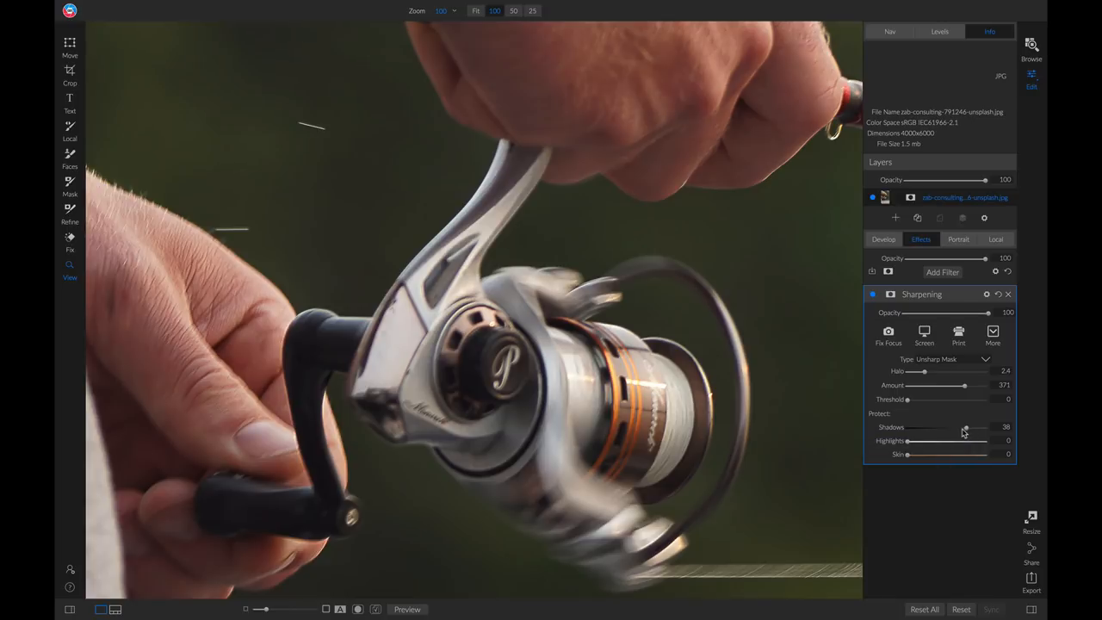
left_click_drag(964, 427, 905, 427)
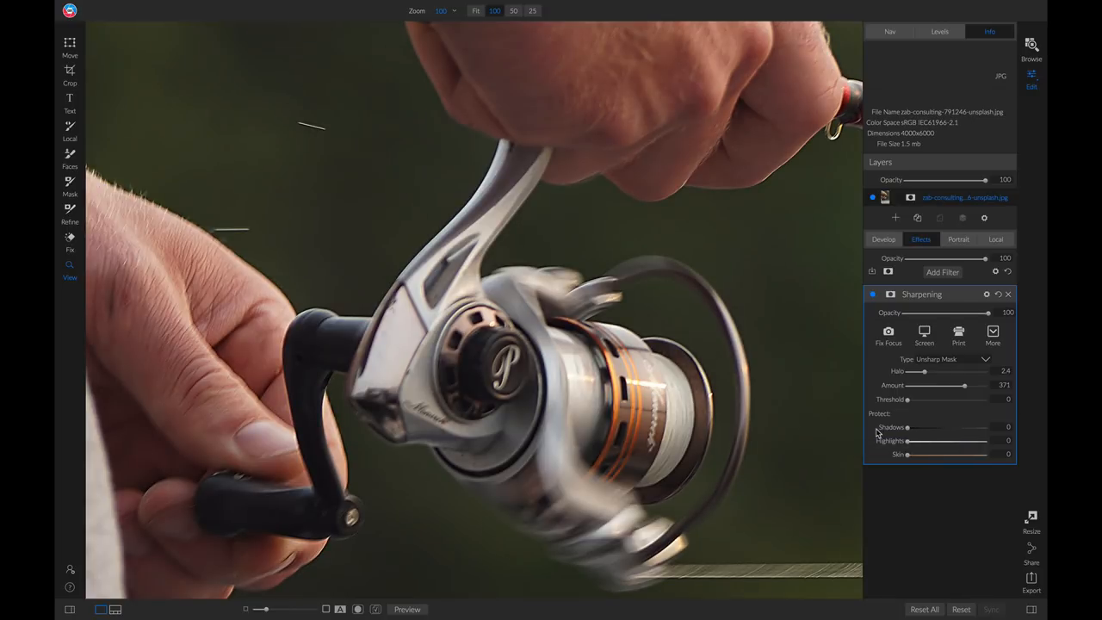
mouse_move(906, 444)
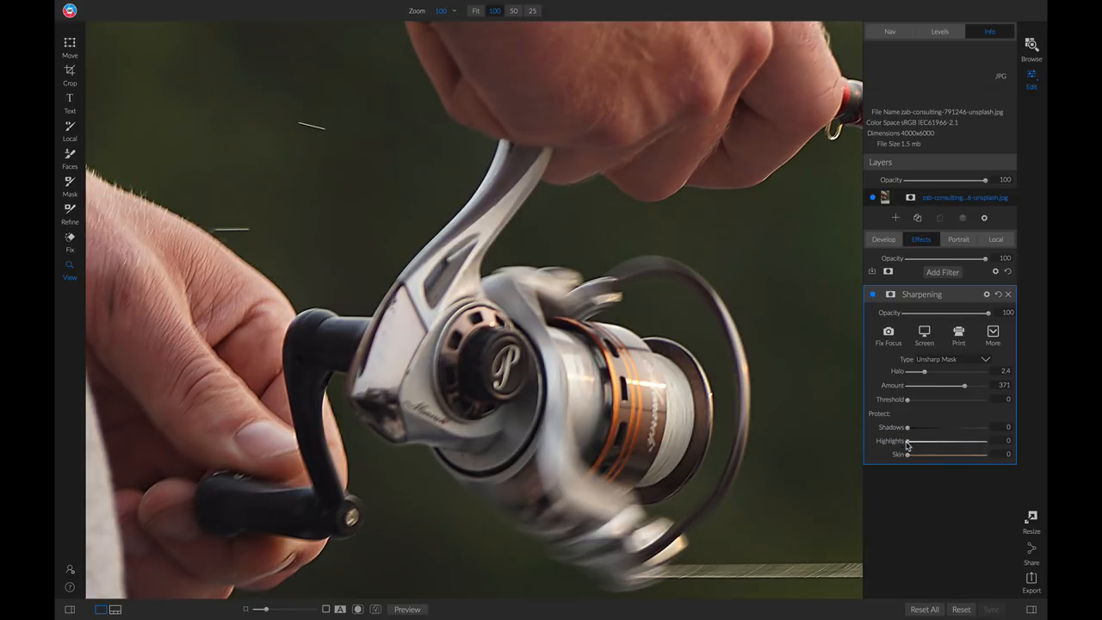
left_click_drag(906, 440, 937, 441)
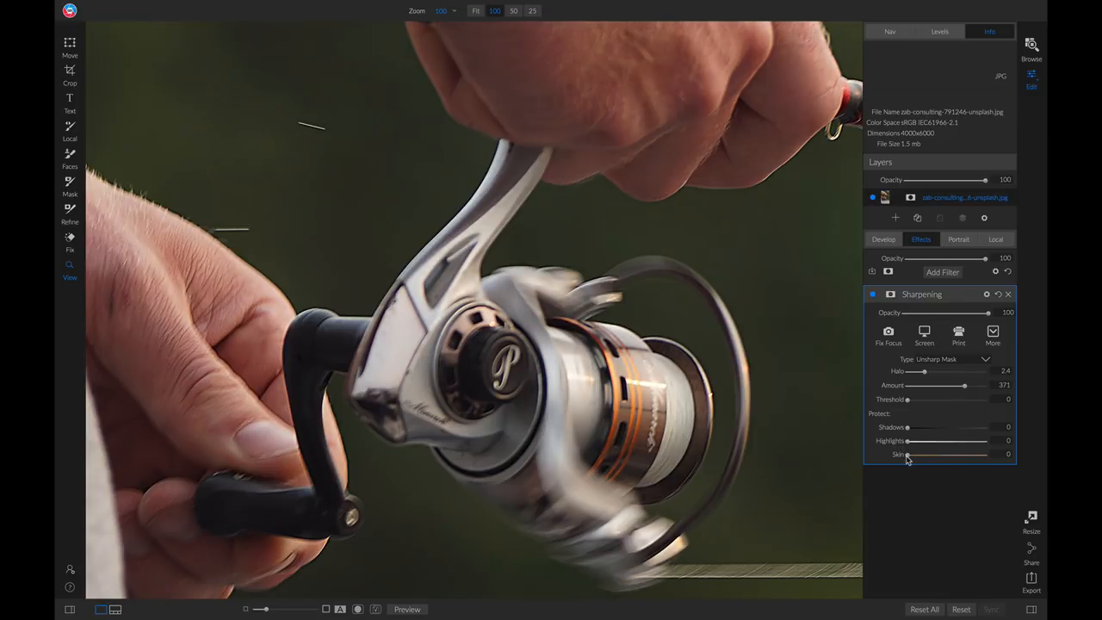
left_click_drag(909, 455, 961, 454)
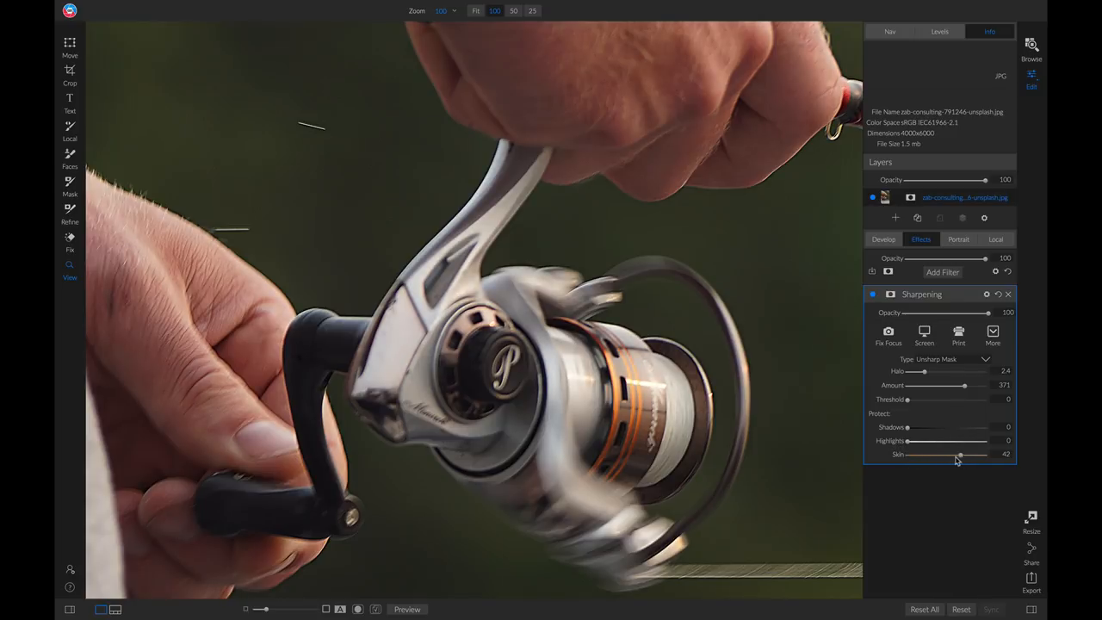
left_click_drag(961, 455, 902, 455)
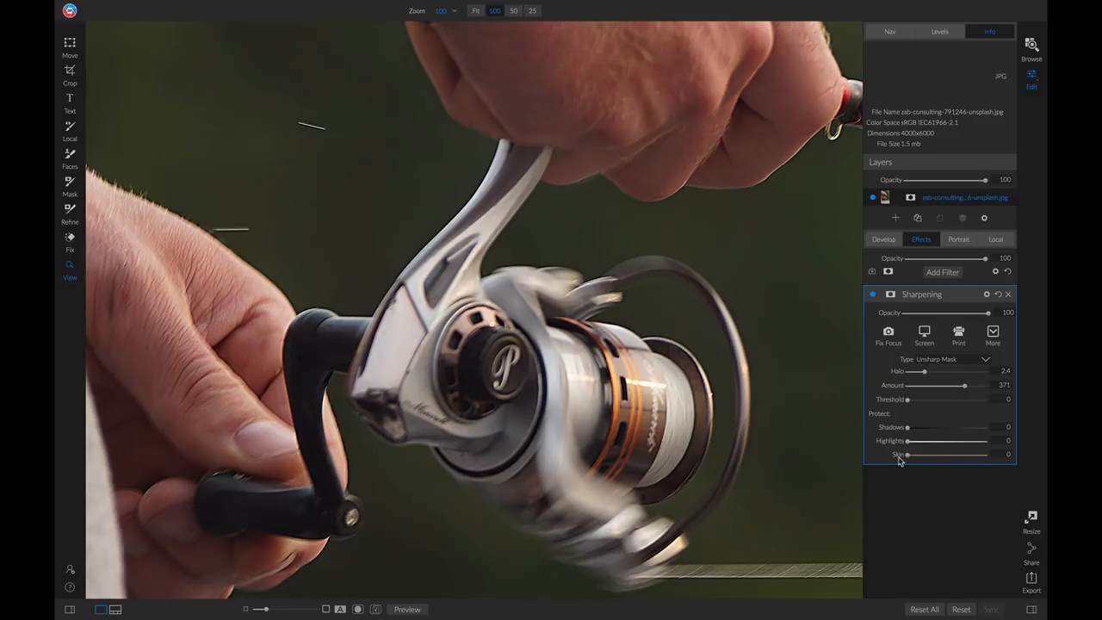
mouse_move(799, 393)
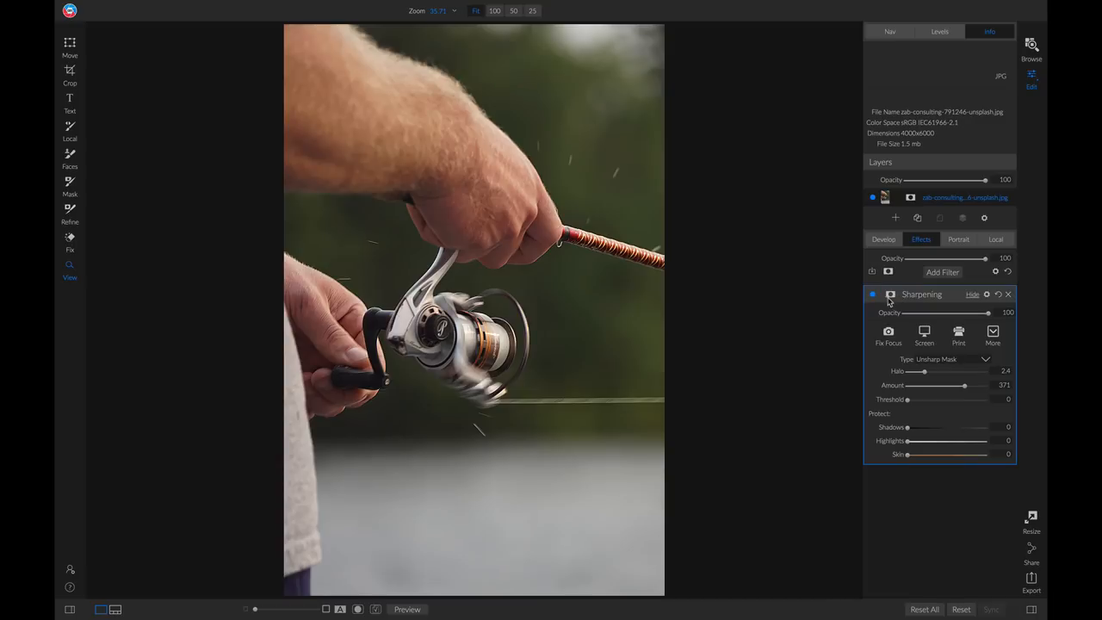
Step: Add a mask to the Sharpening filter and invert it to hide sharpening everywhere
left_click(890, 293)
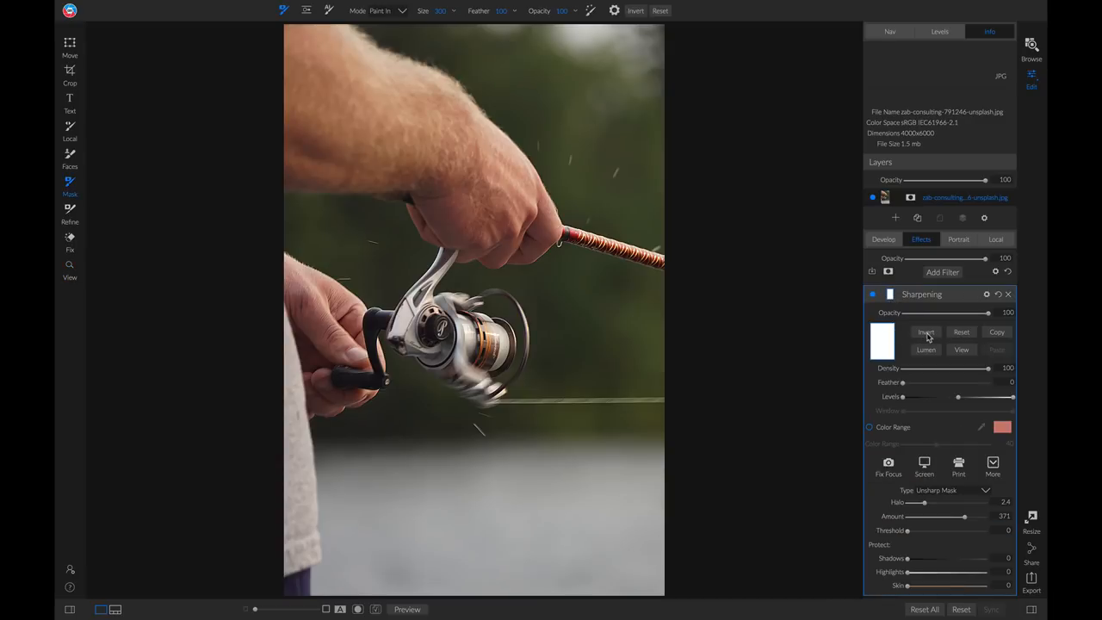
left_click(927, 331)
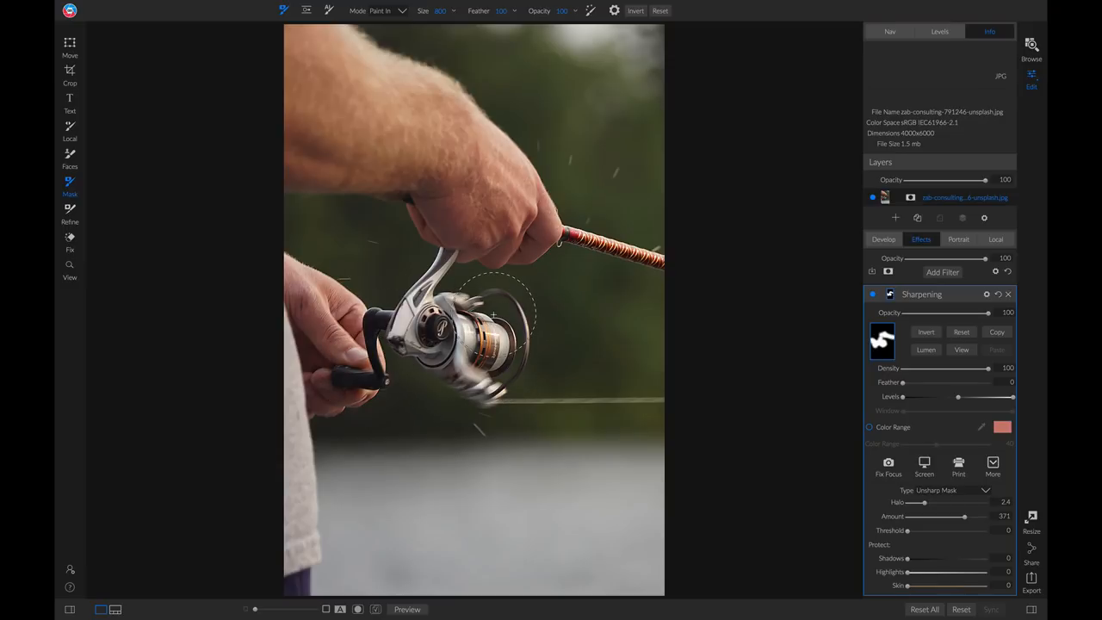
mouse_move(861, 306)
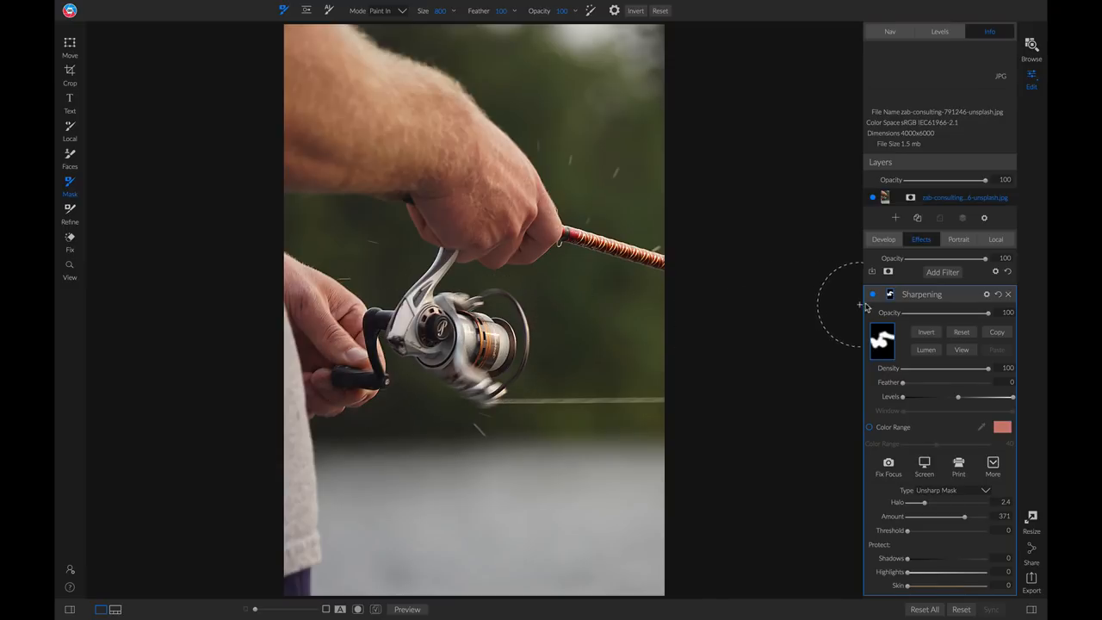
Step: Toggle the masked Sharpening filter off and on to compare the reel
left_click(871, 293)
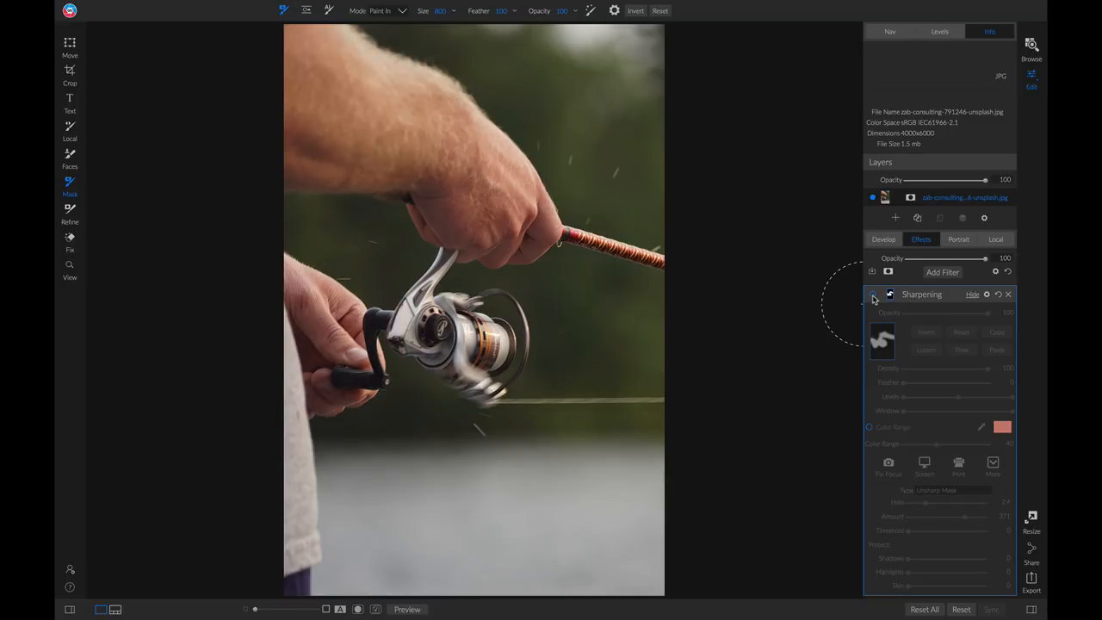
left_click(875, 292)
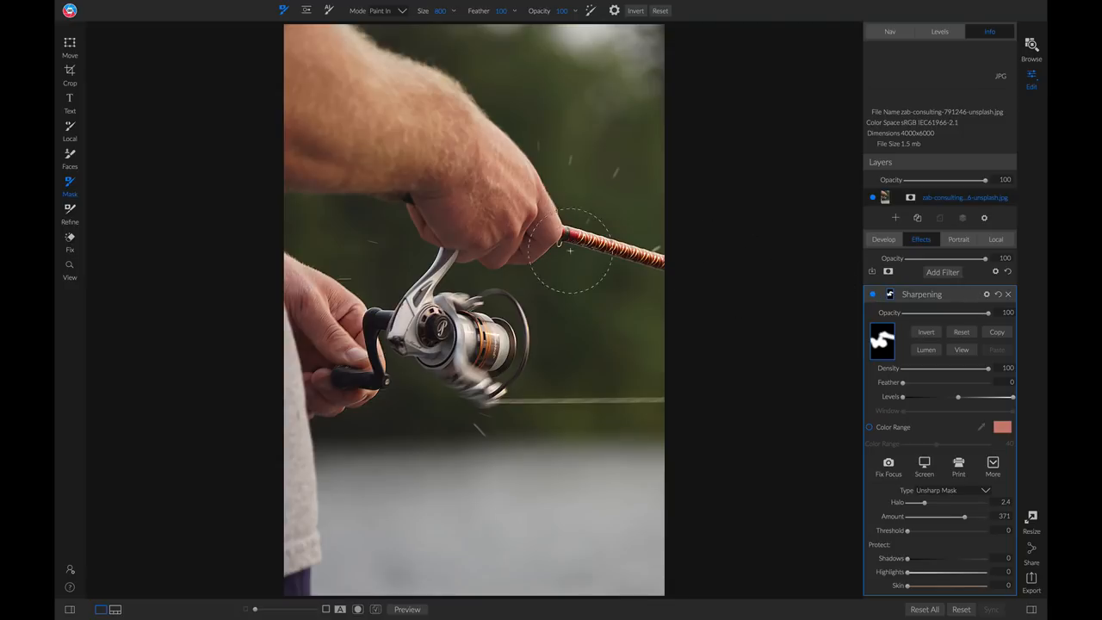
mouse_move(672, 405)
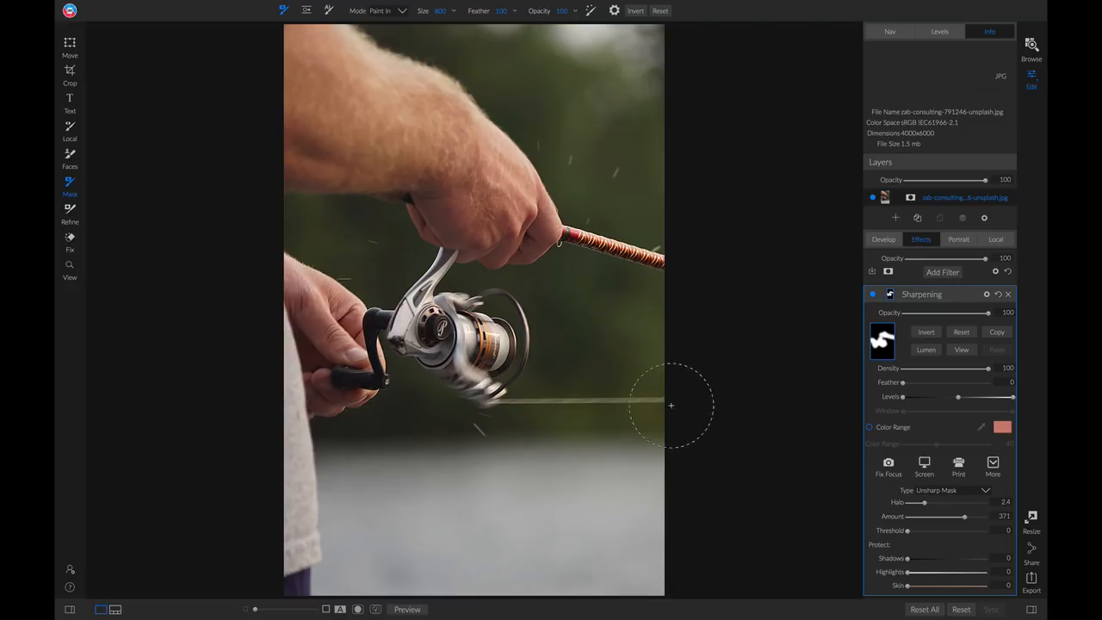
mouse_move(751, 402)
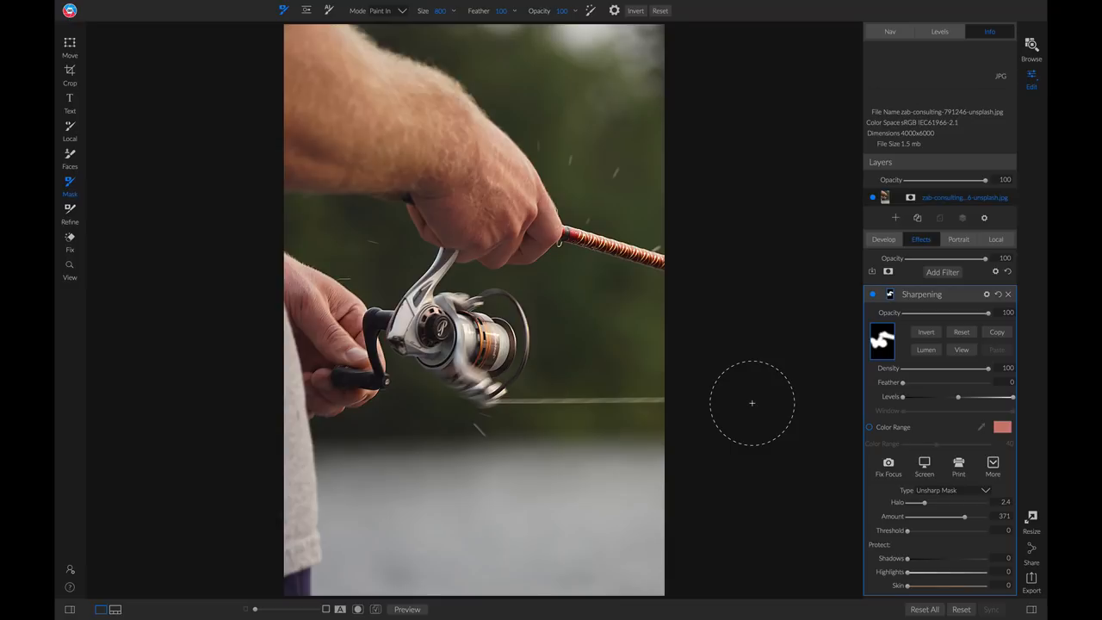